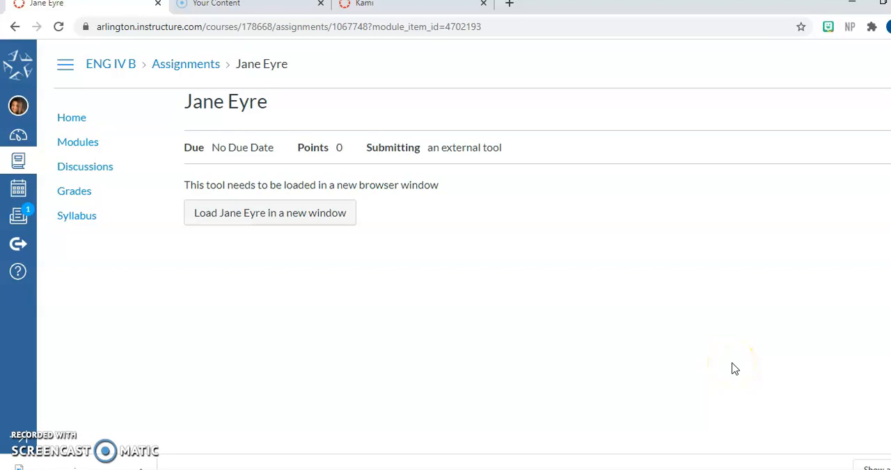
mouse_move(733, 366)
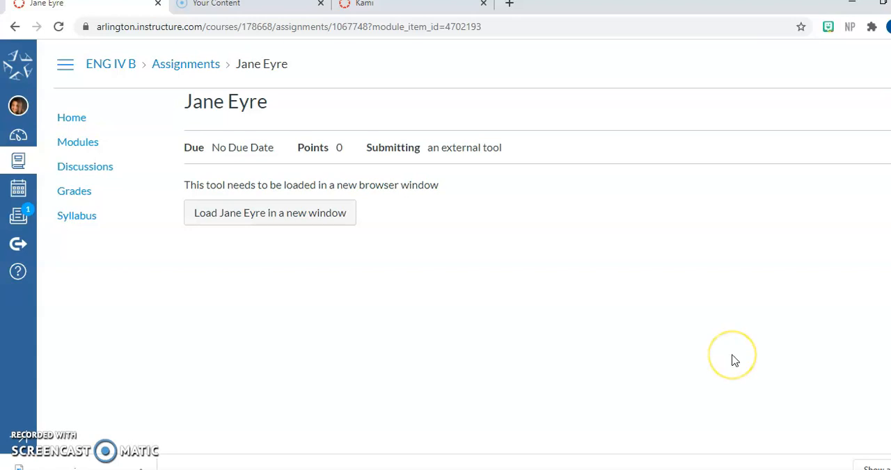
mouse_move(734, 361)
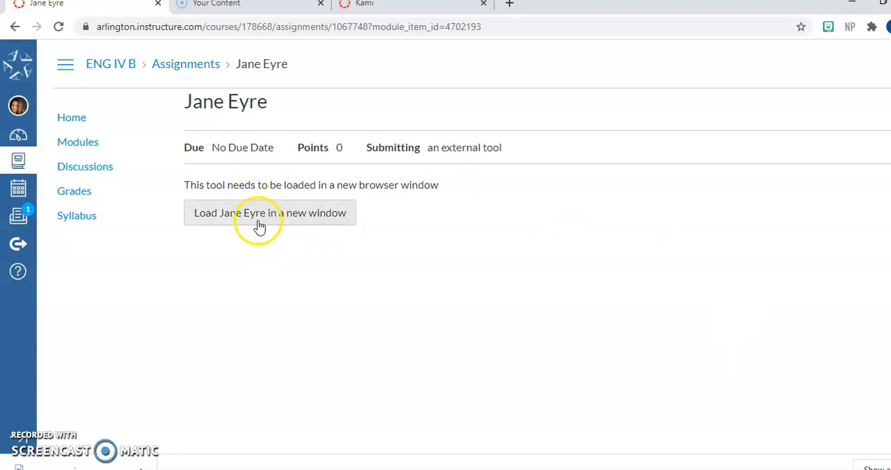
mouse_move(269, 228)
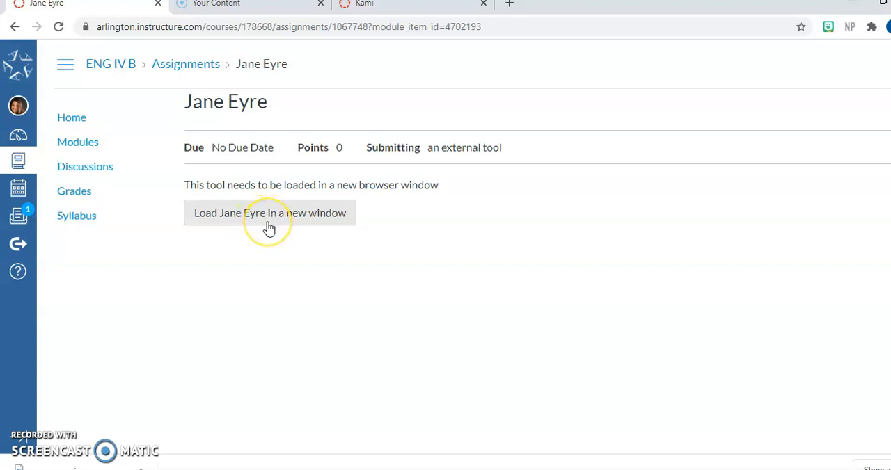
mouse_move(233, 226)
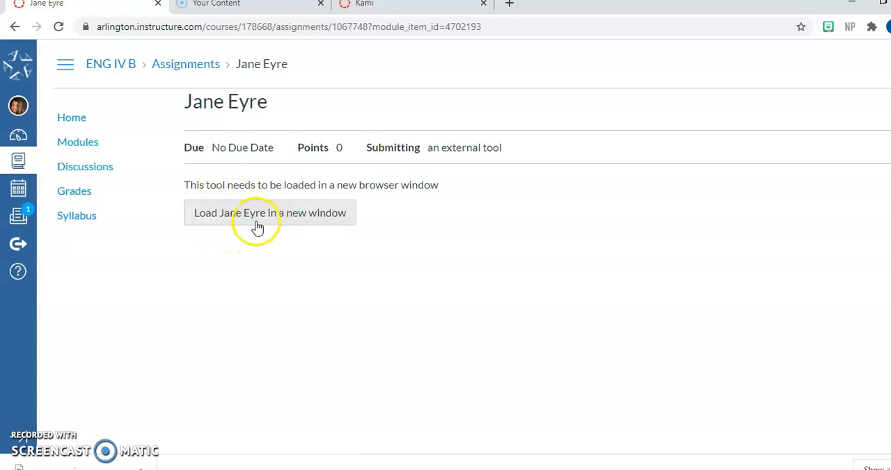
mouse_move(257, 218)
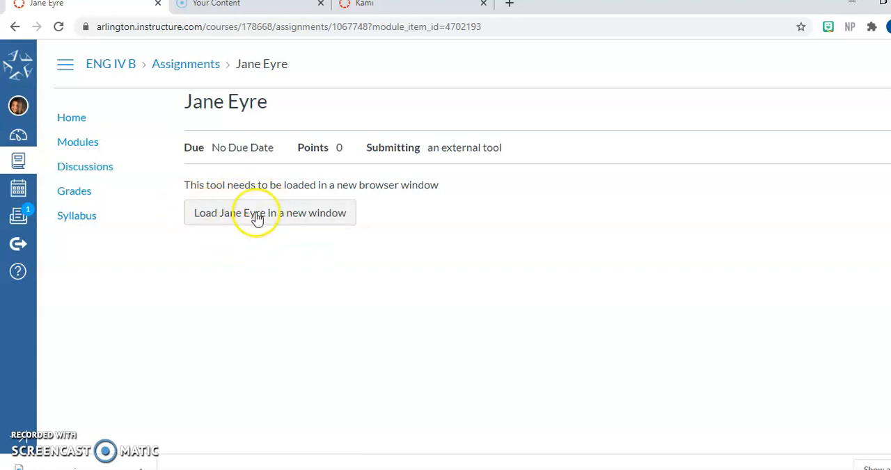
Launch the Jane Eyre assignment, renew the expired session, and open it in a new window.
left_click(269, 213)
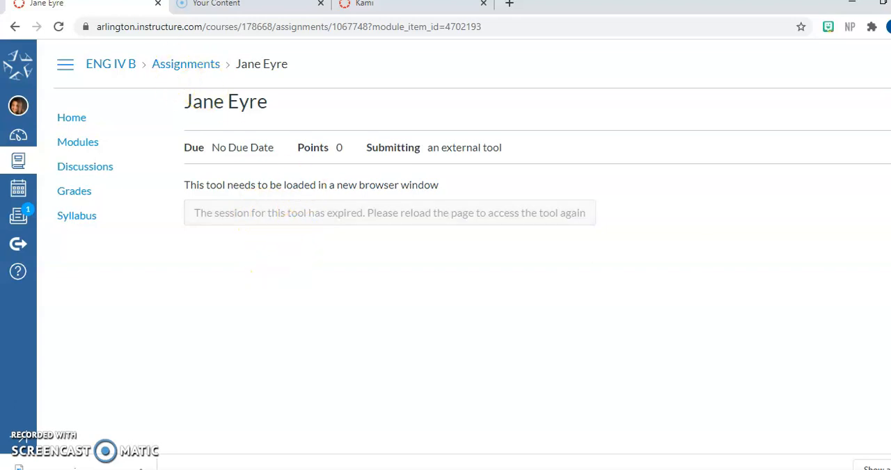
left_click(58, 27)
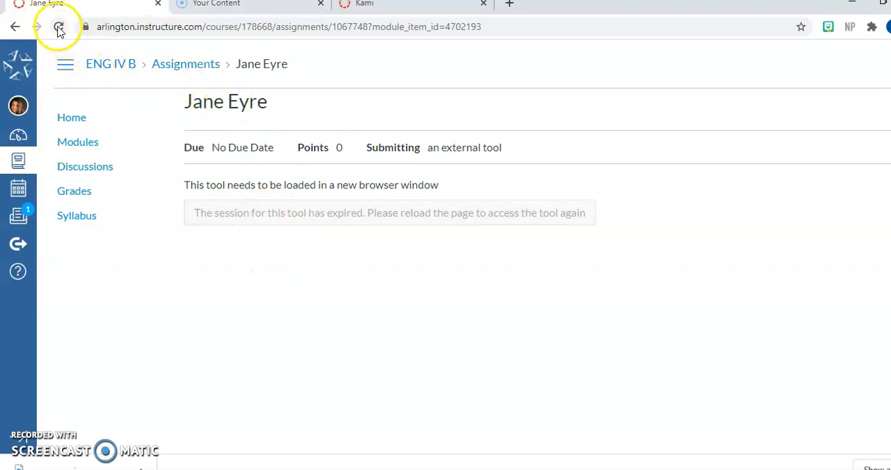
left_click(58, 26)
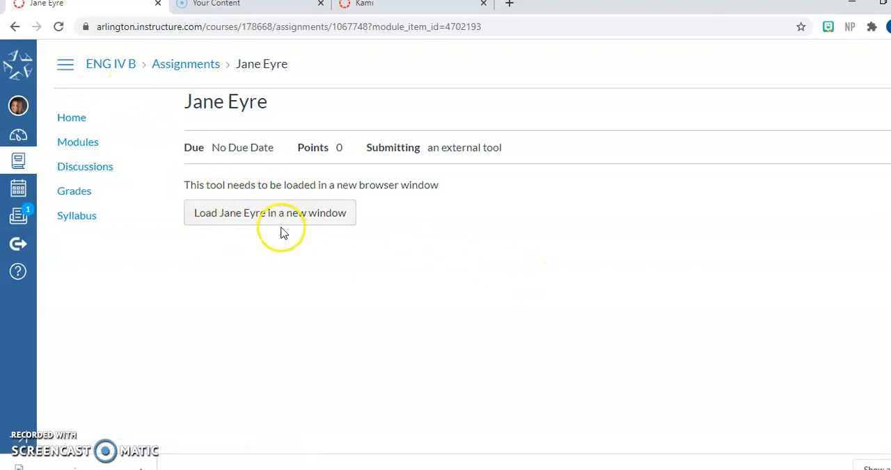
mouse_move(284, 222)
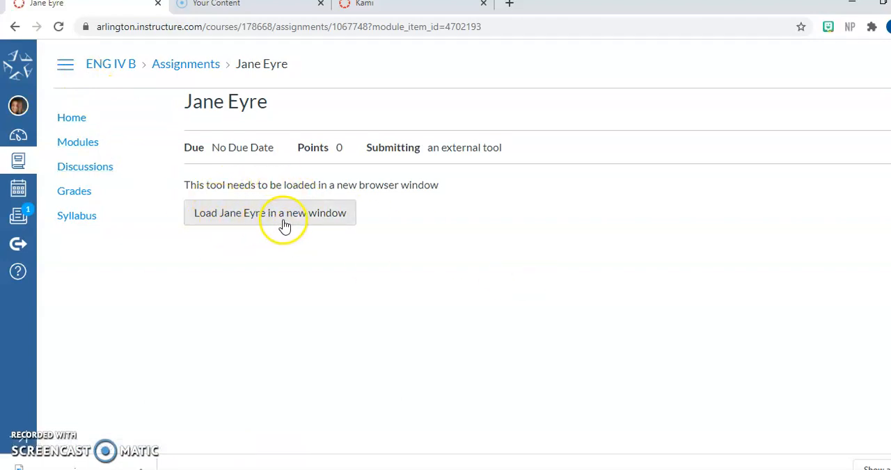
mouse_move(324, 270)
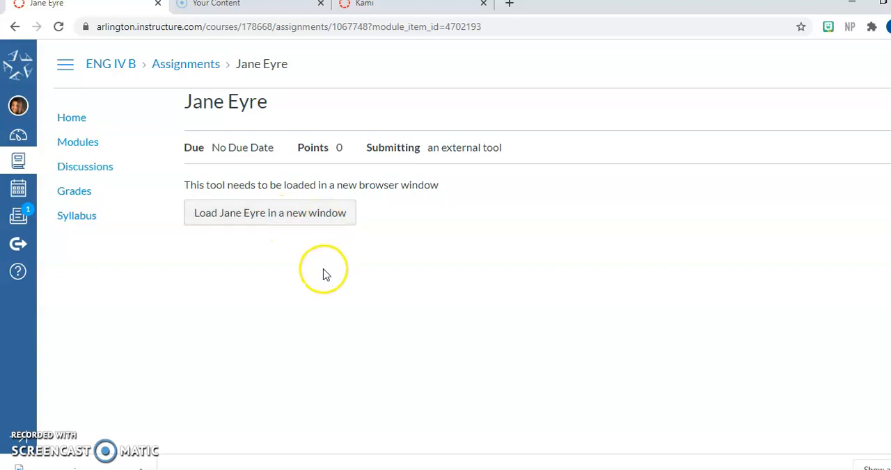
mouse_move(573, 85)
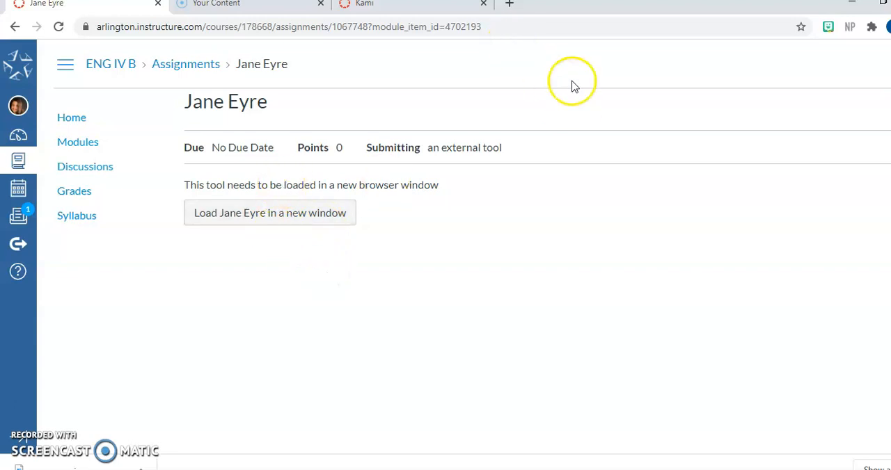
mouse_move(358, 17)
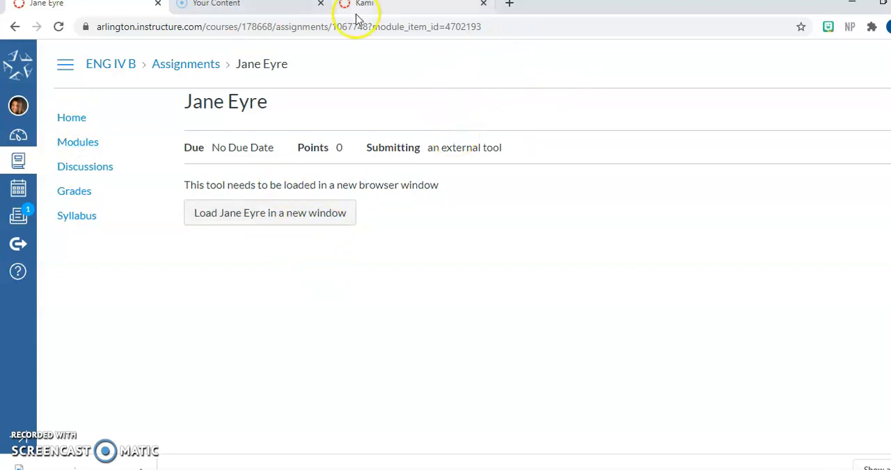
left_click(364, 4)
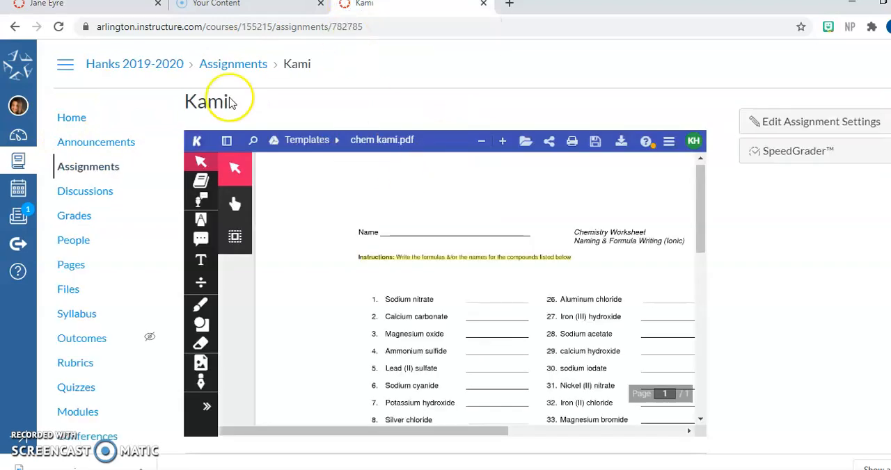
mouse_move(299, 63)
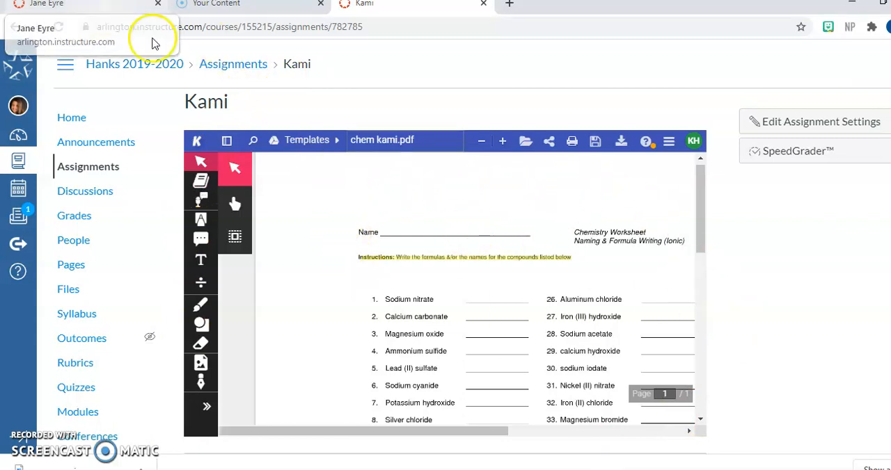
mouse_move(456, 334)
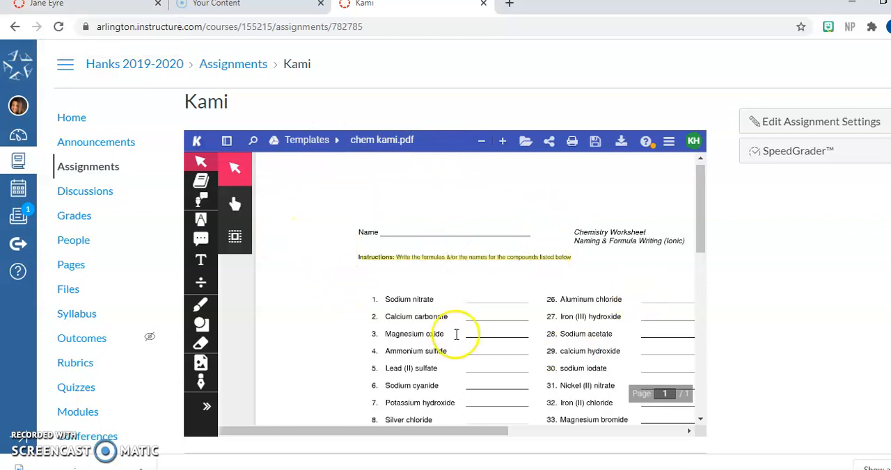
mouse_move(584, 247)
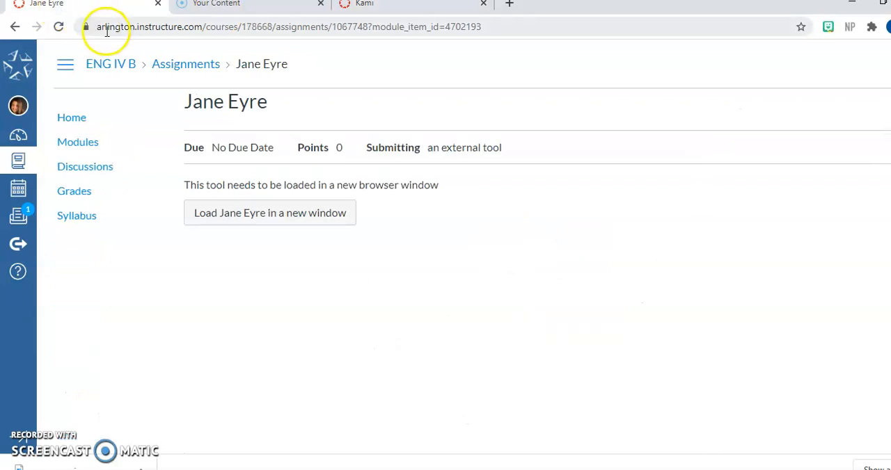
mouse_move(269, 213)
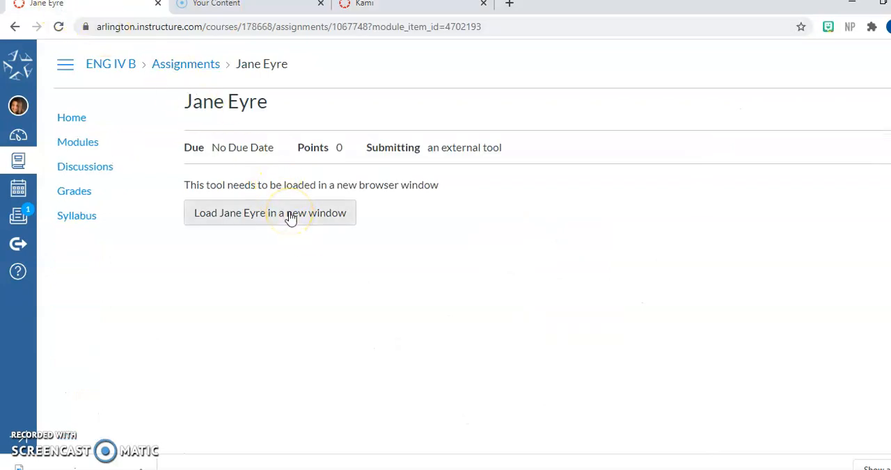
left_click(269, 213)
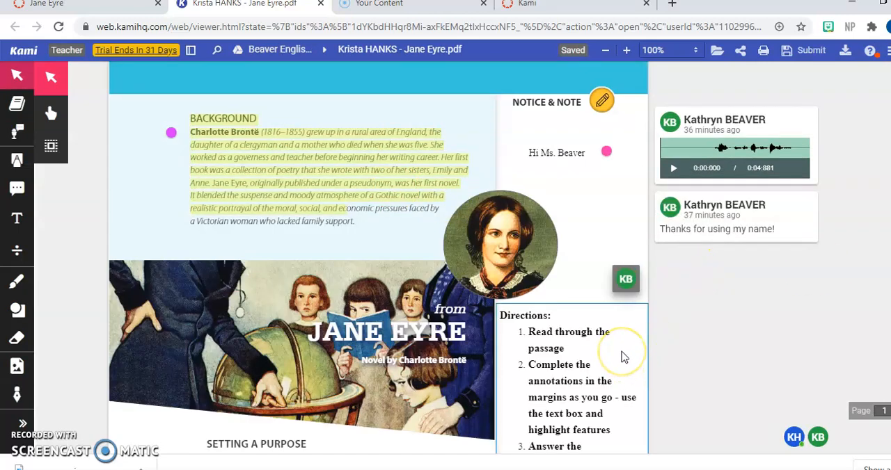
mouse_move(623, 357)
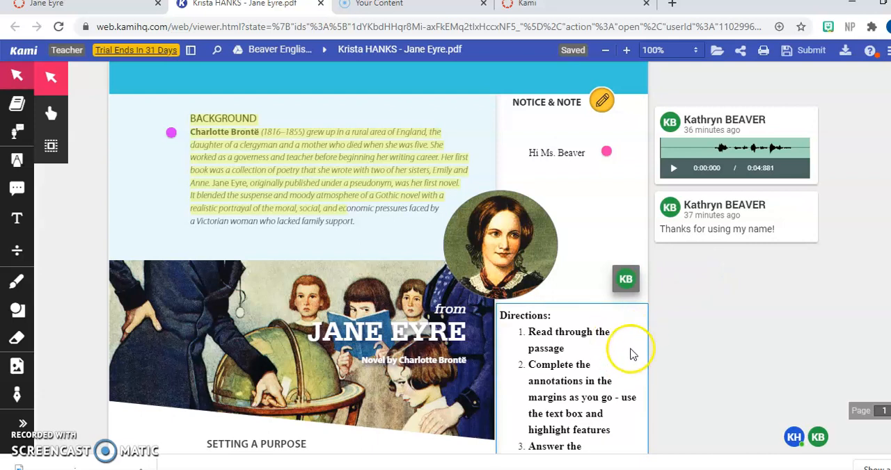
mouse_move(619, 376)
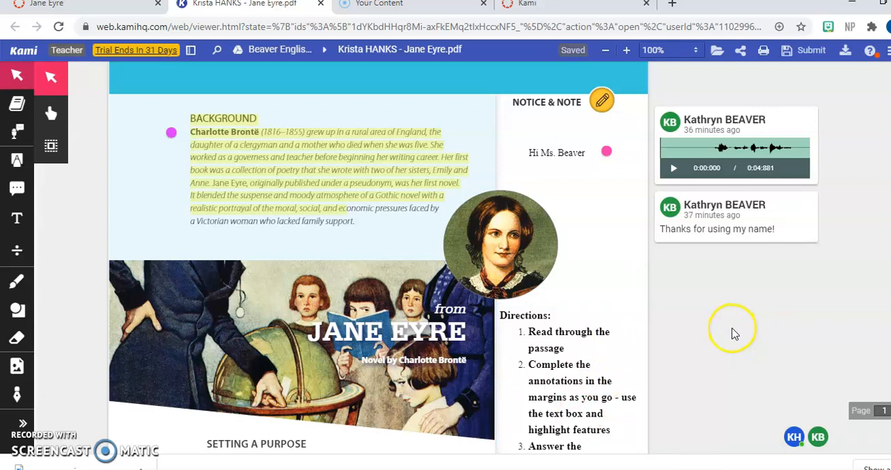
mouse_move(198, 160)
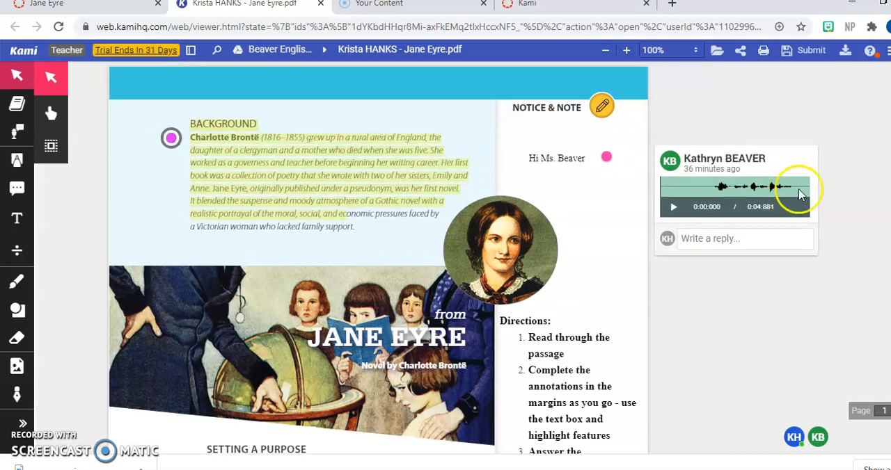
mouse_move(773, 201)
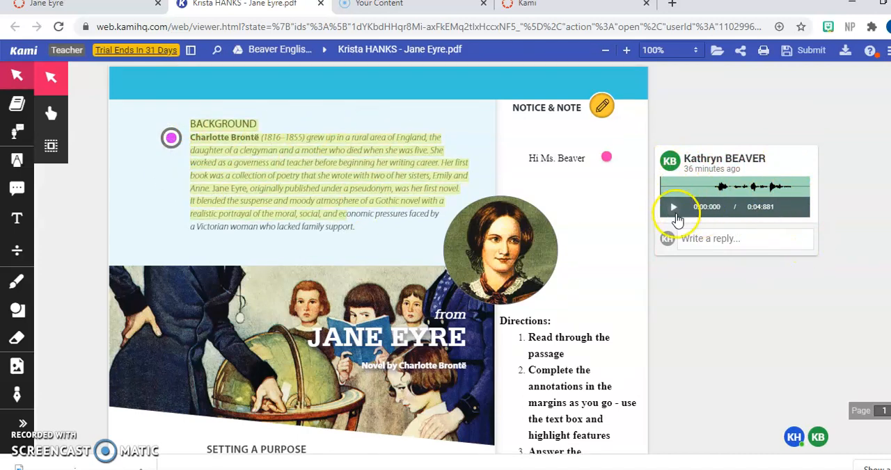
left_click(673, 207)
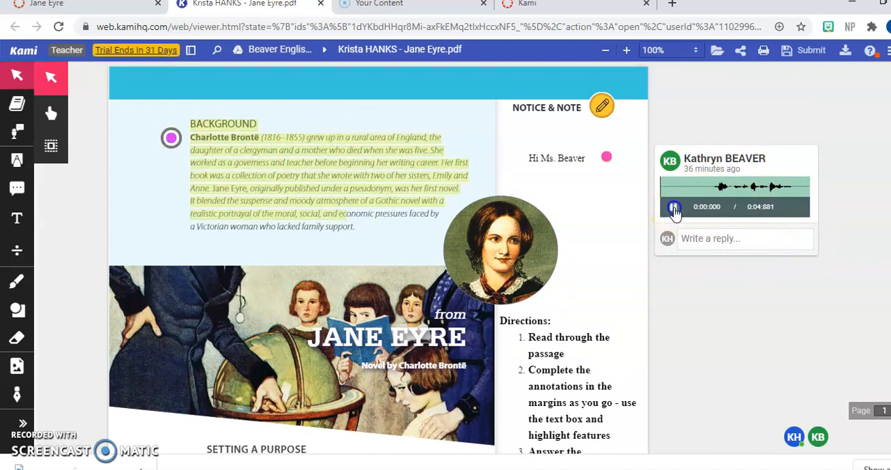
left_click(674, 206)
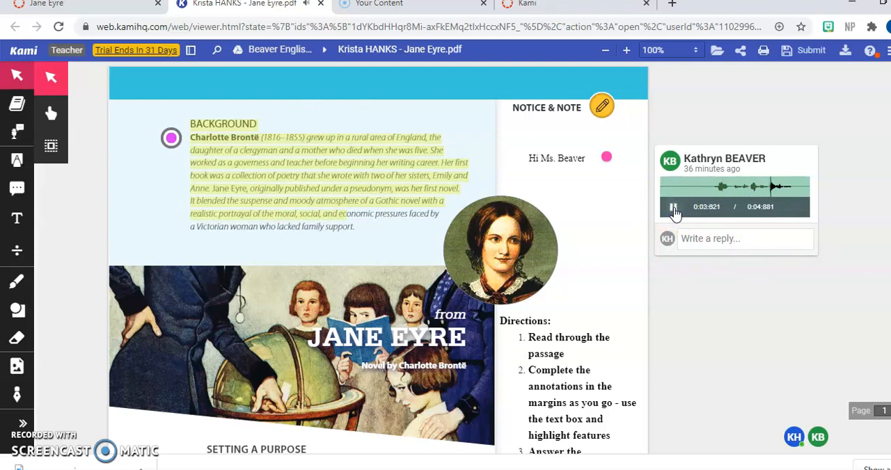
left_click(674, 207)
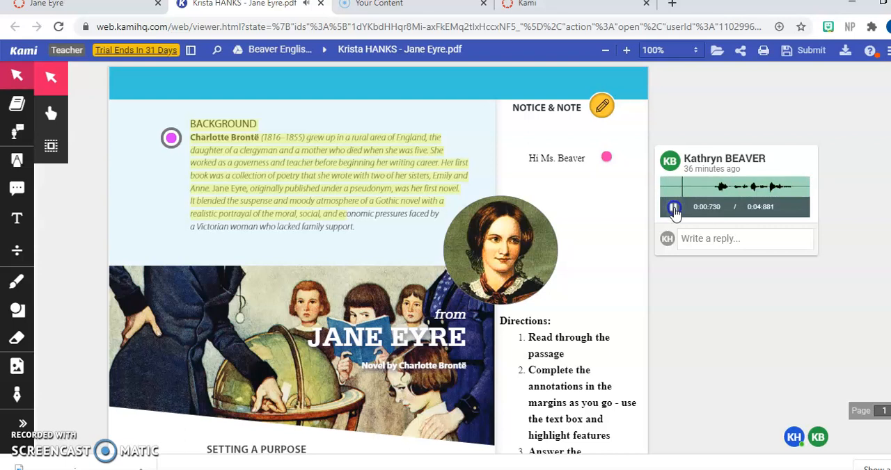
left_click(673, 207)
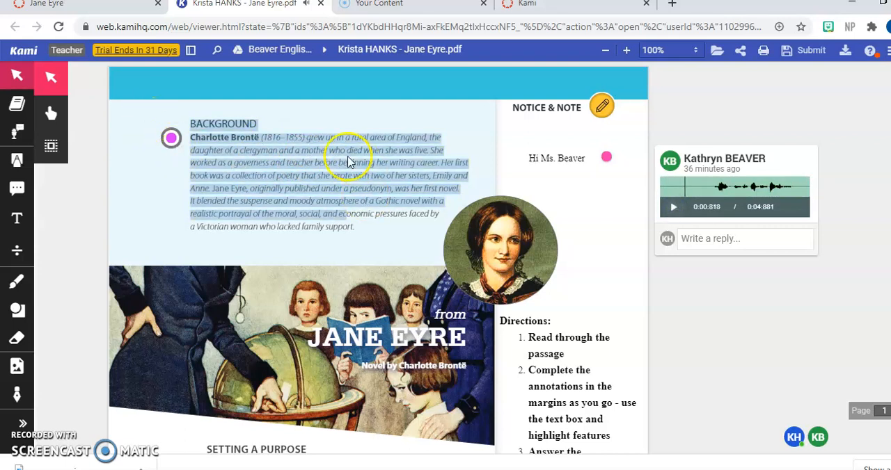
left_click(557, 158)
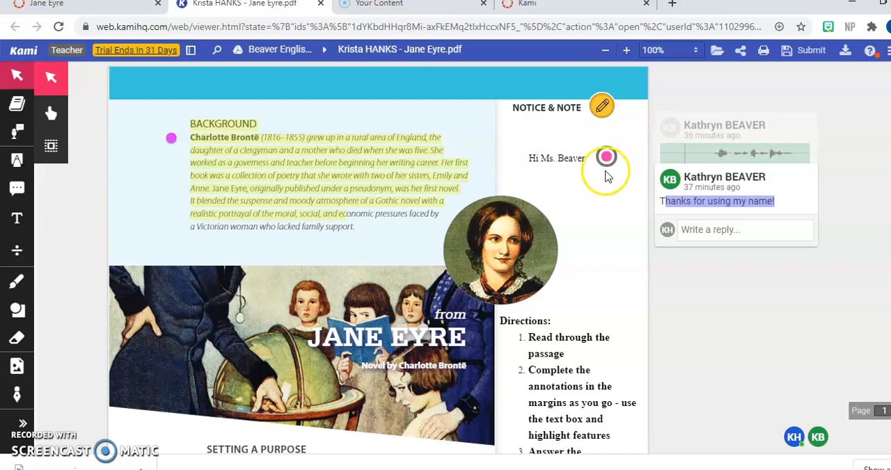
mouse_move(713, 223)
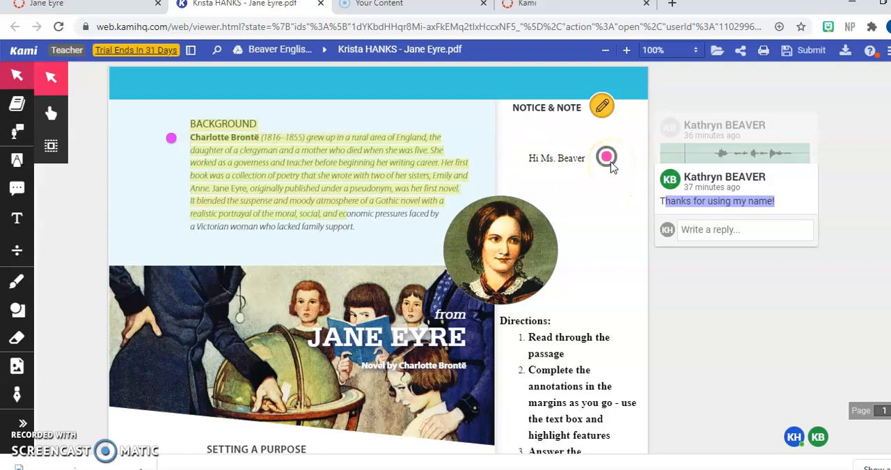
scroll("down", 3)
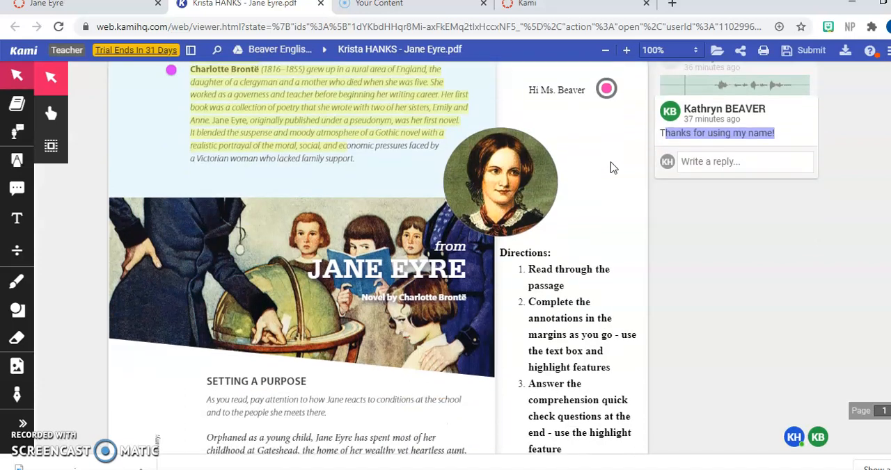
mouse_move(605, 172)
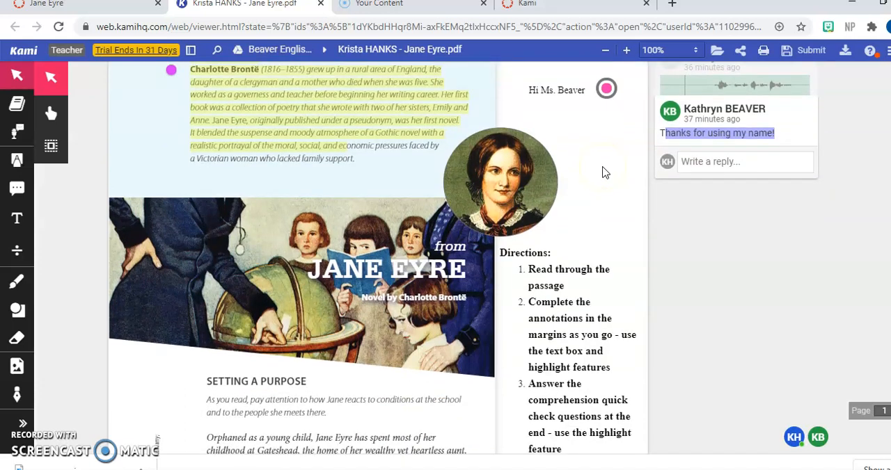
scroll("up", 3)
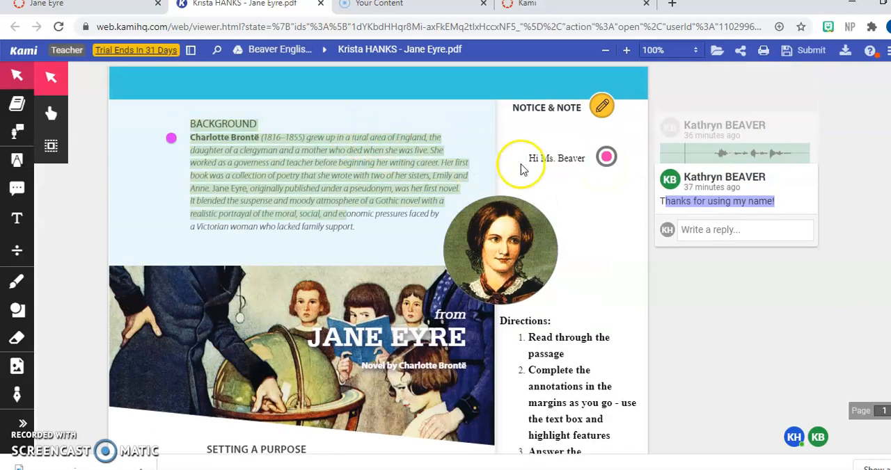
left_click(464, 159)
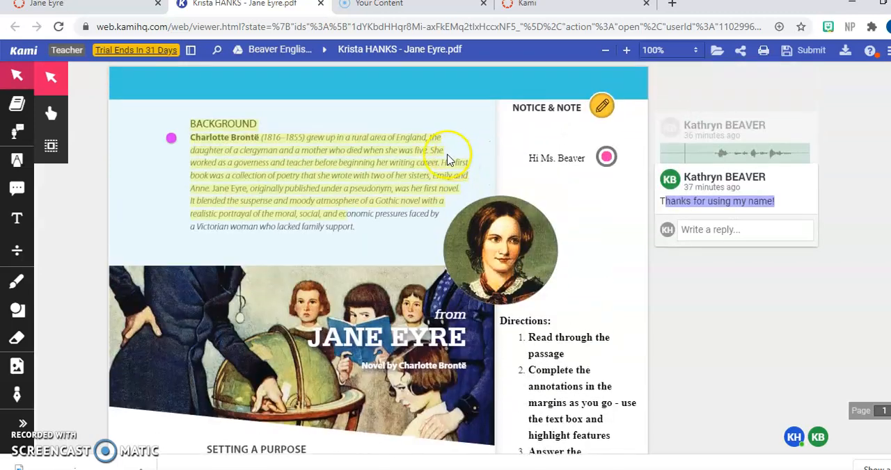
mouse_move(17, 132)
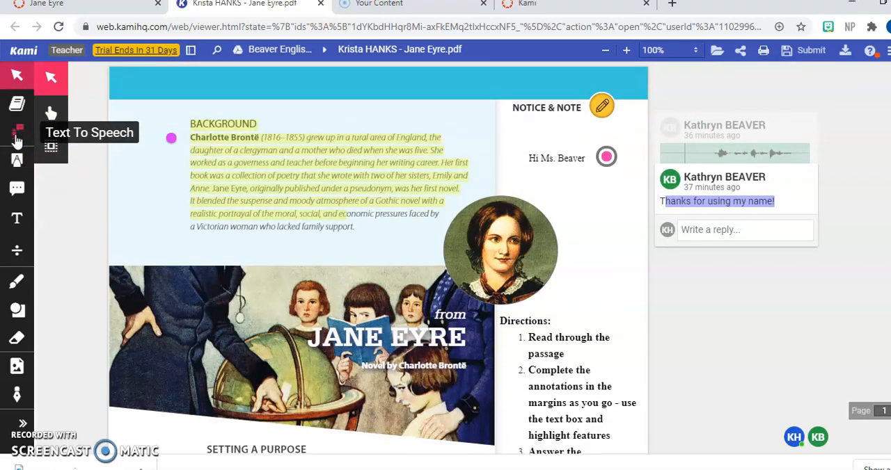
Turn on Text To Speech and browse its reading voices, such as Google español.
left_click(17, 132)
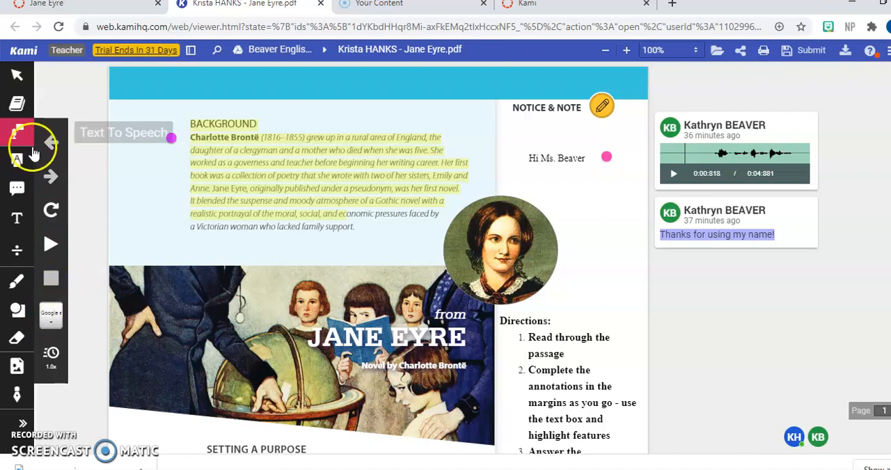
left_click(50, 314)
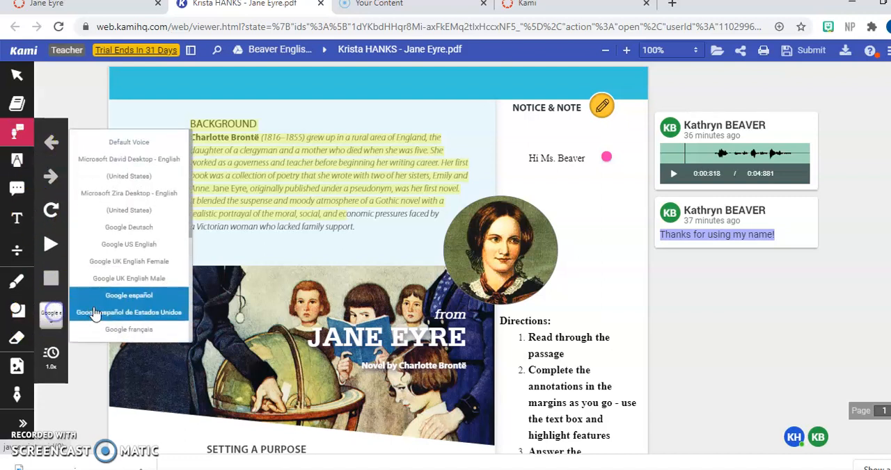
left_click(129, 311)
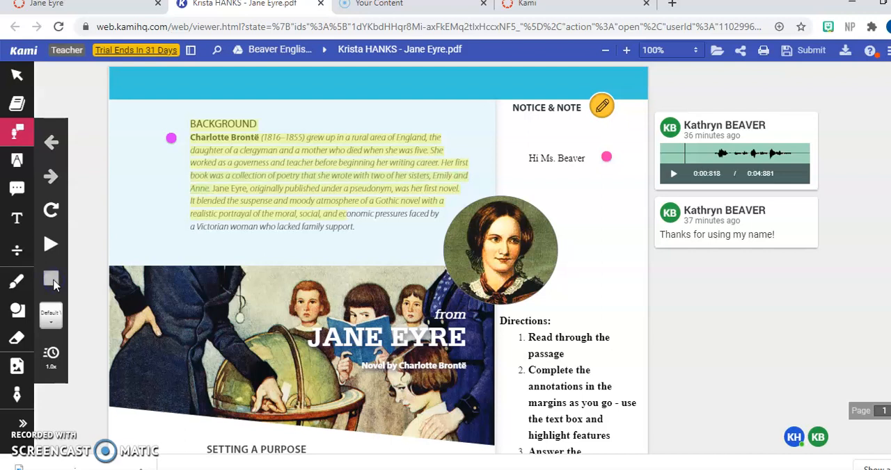
mouse_move(90, 231)
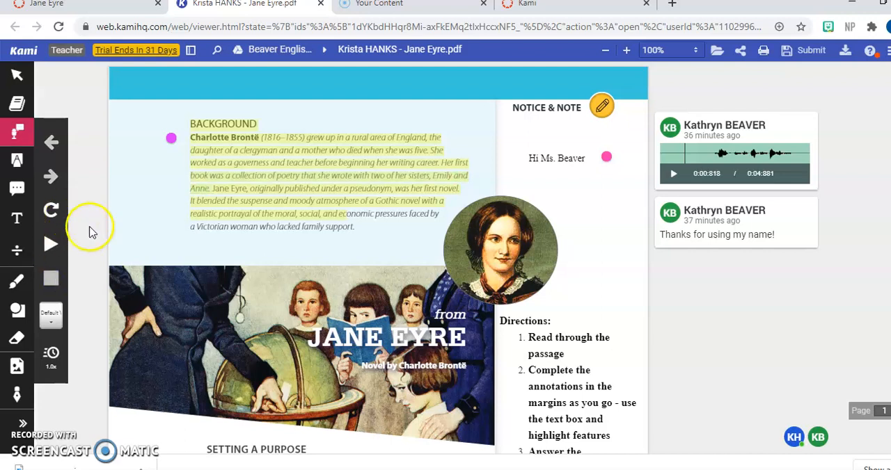
mouse_move(52, 353)
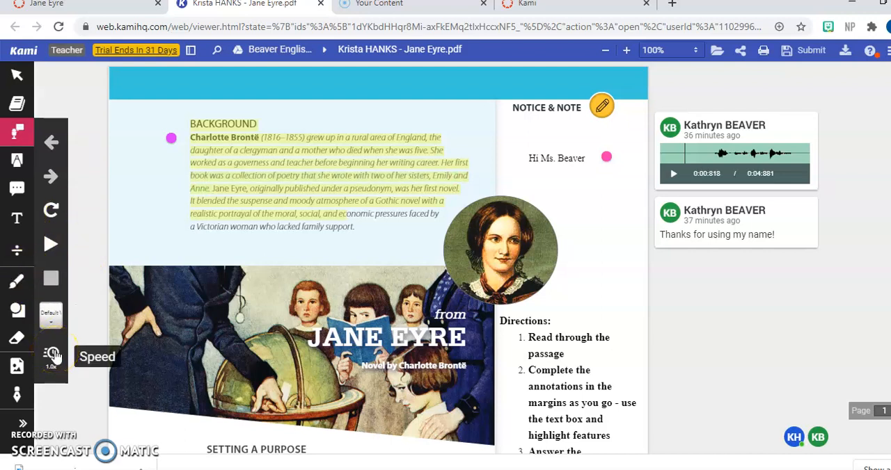
mouse_move(52, 210)
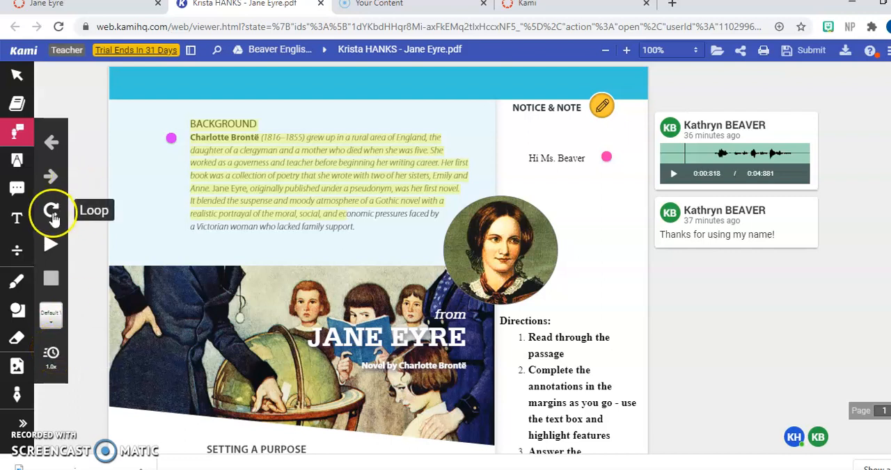
mouse_move(51, 316)
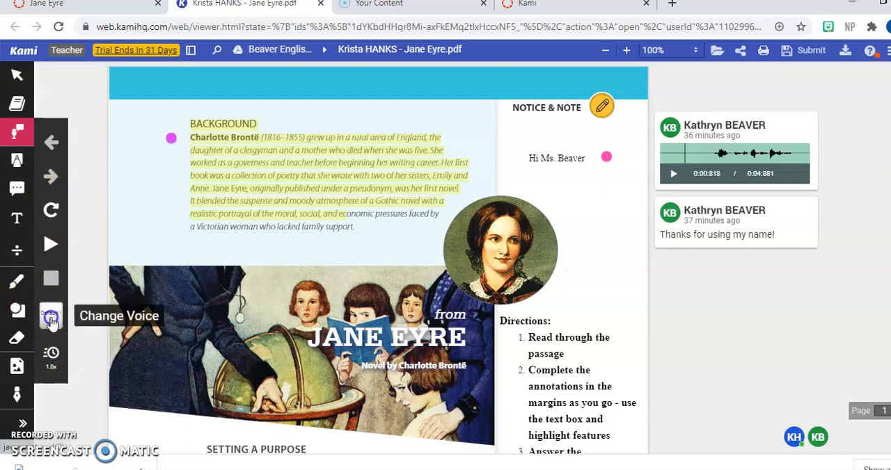
left_click(50, 316)
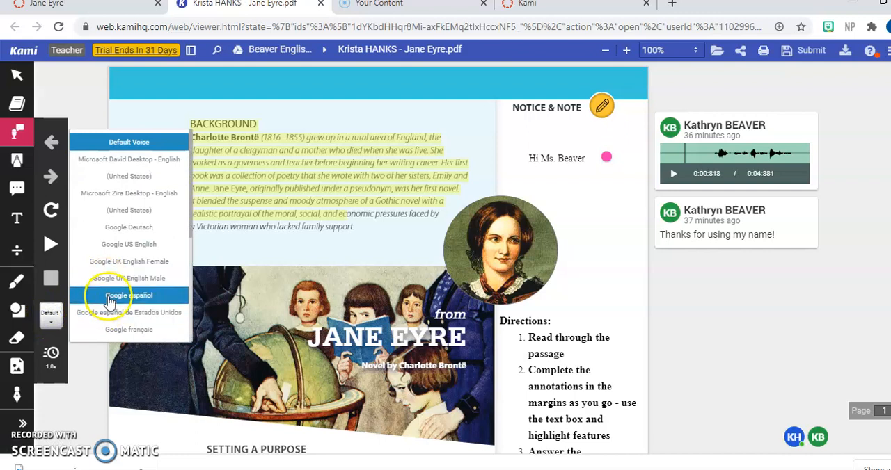
mouse_move(128, 311)
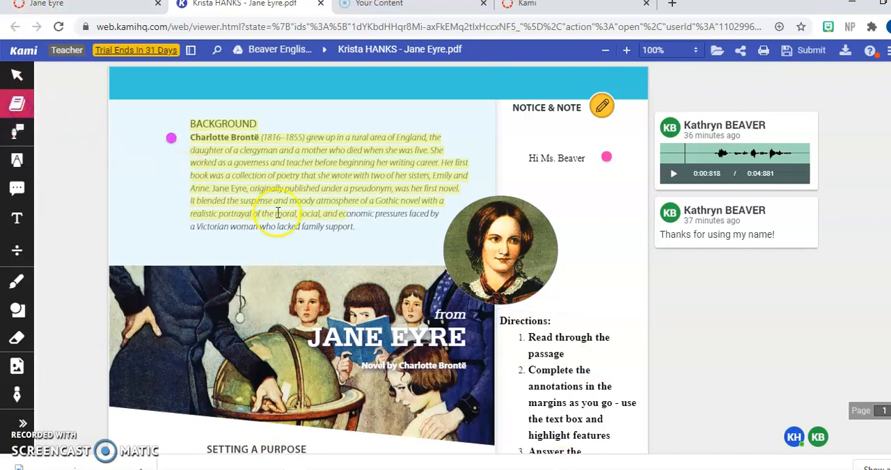
mouse_move(376, 218)
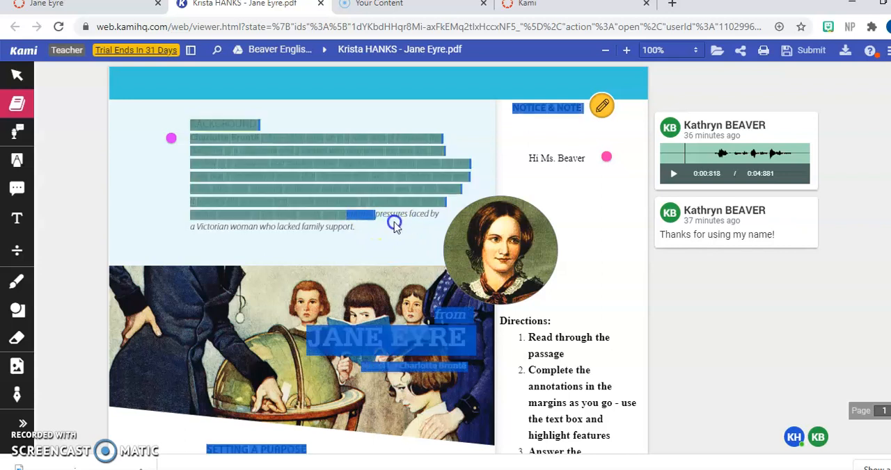
left_click(395, 214)
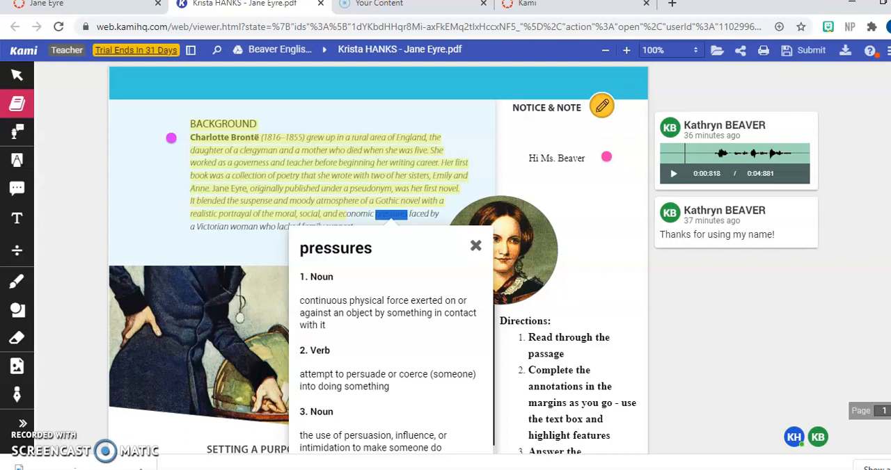
mouse_move(473, 446)
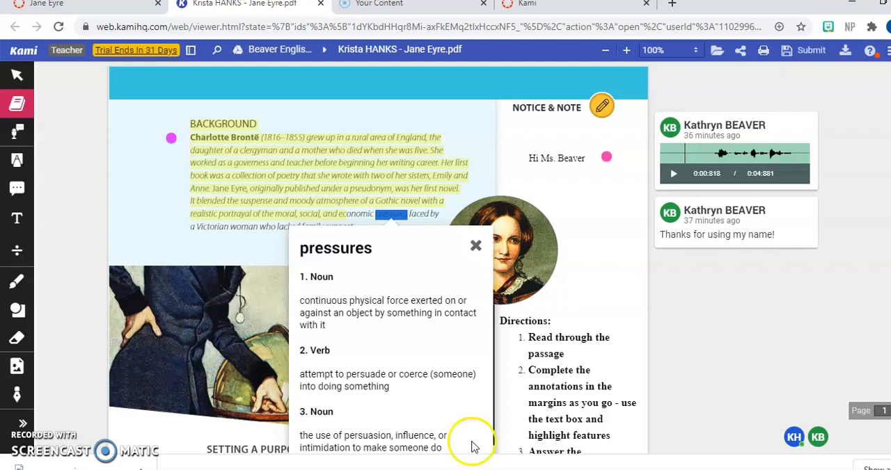
left_click(476, 246)
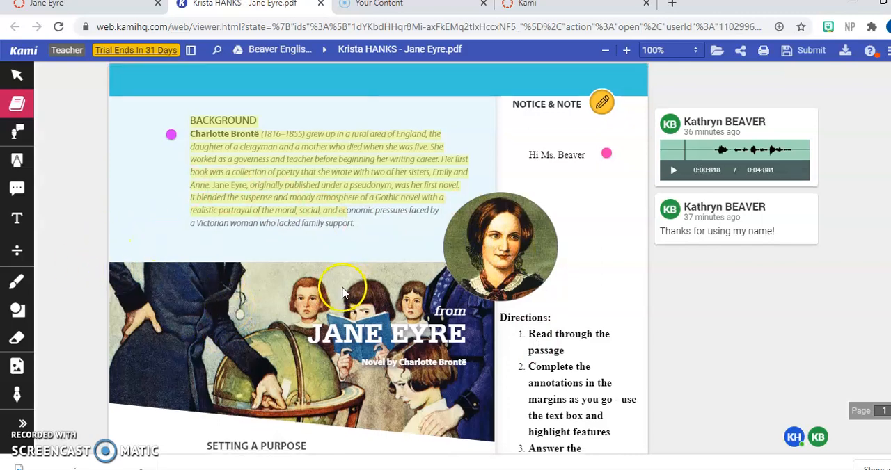
Scroll down to the Setting a Purpose paragraph containing 'young child'.
scroll("down", 3)
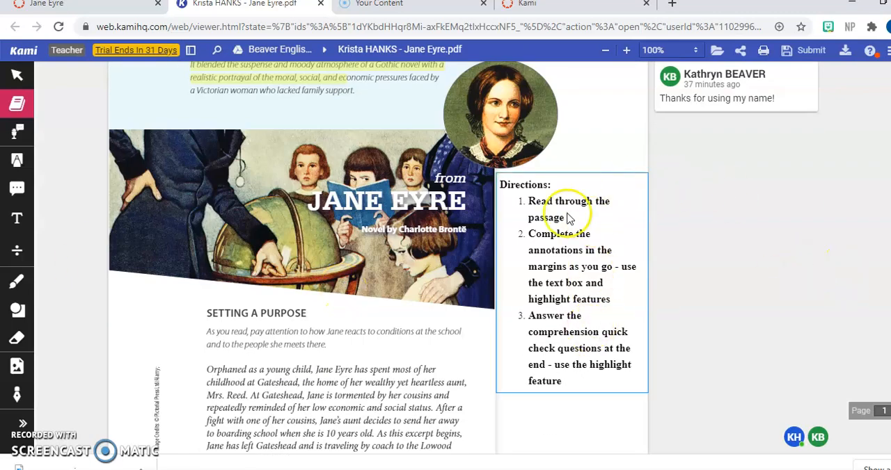
scroll("down", 3)
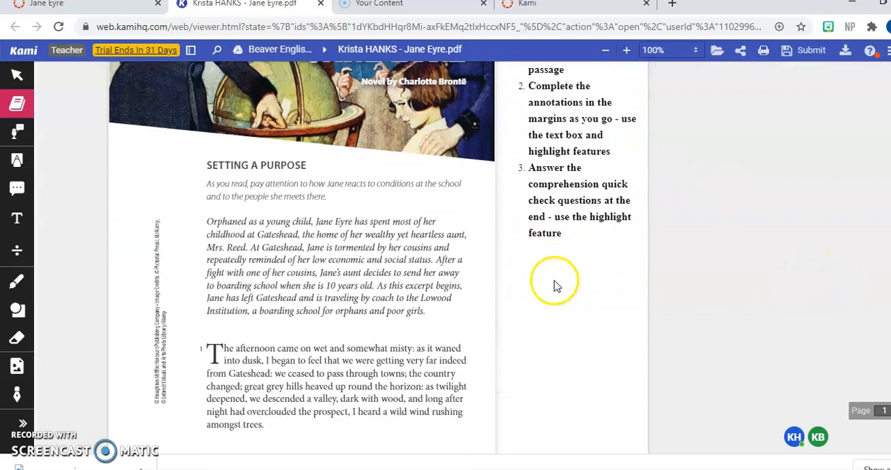
scroll("down", 3)
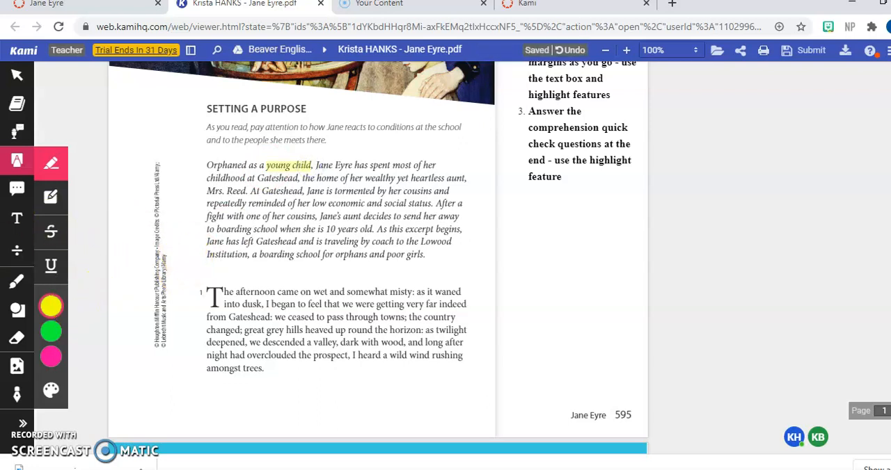
mouse_move(50, 197)
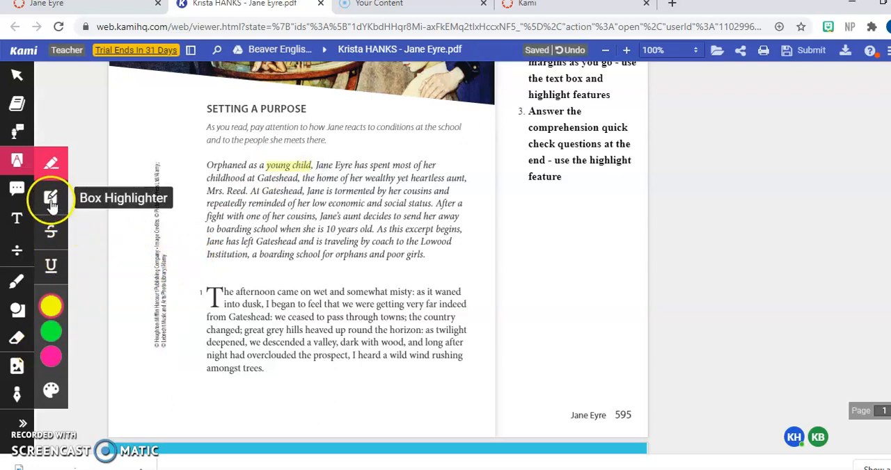
Scroll to paragraph 1 and underline one of its opening lines.
scroll("up", 3)
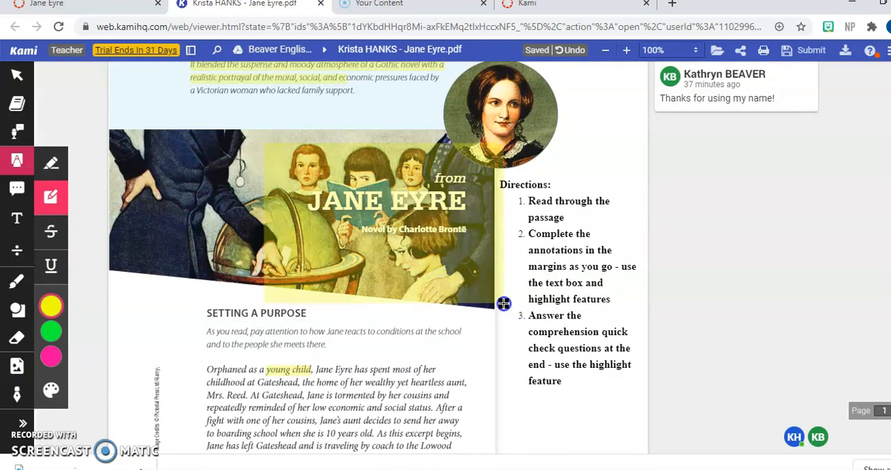
scroll("down", 3)
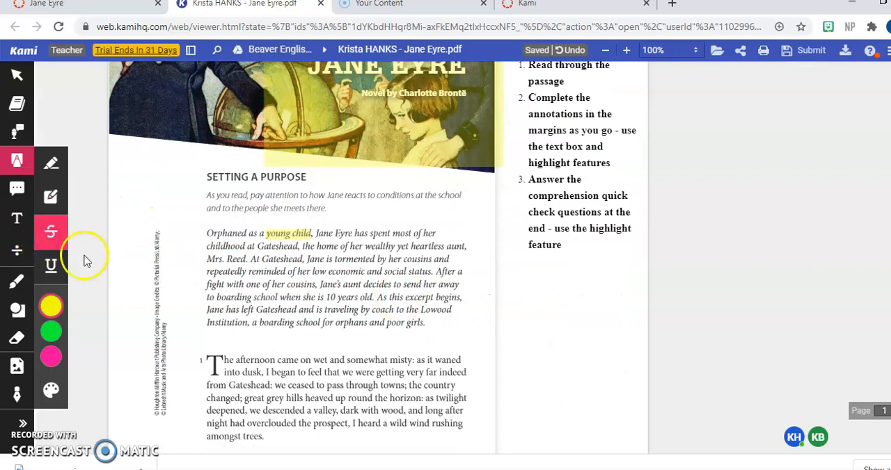
mouse_move(398, 330)
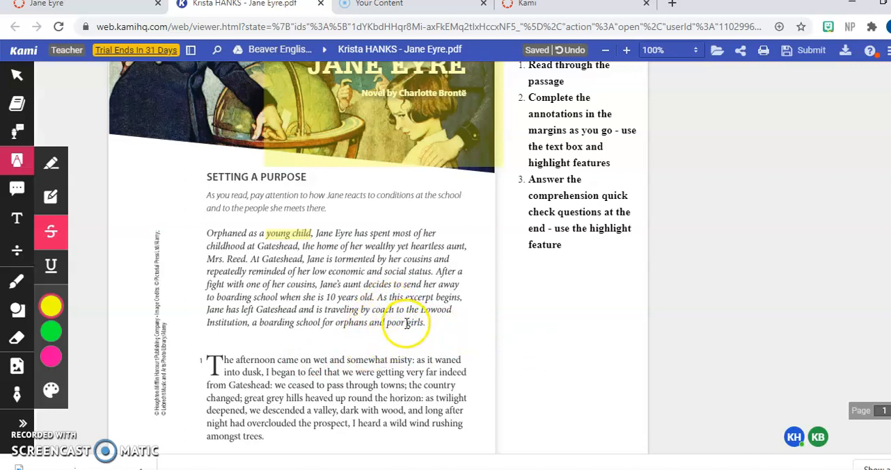
mouse_move(531, 343)
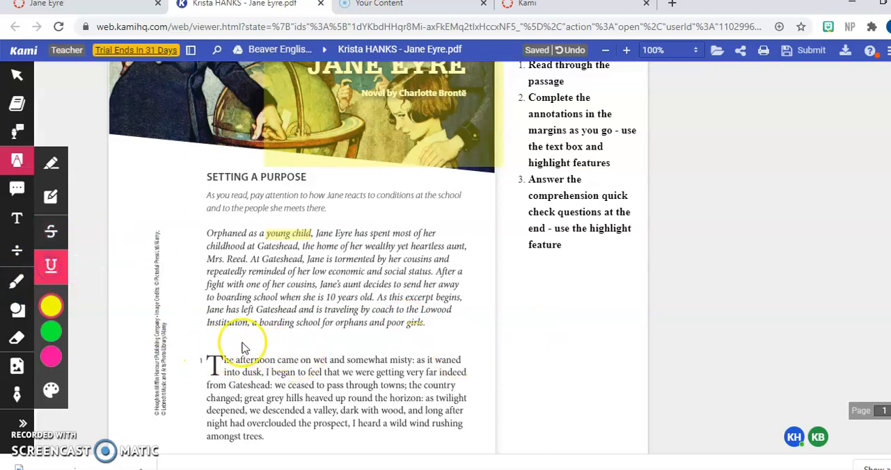
mouse_move(211, 360)
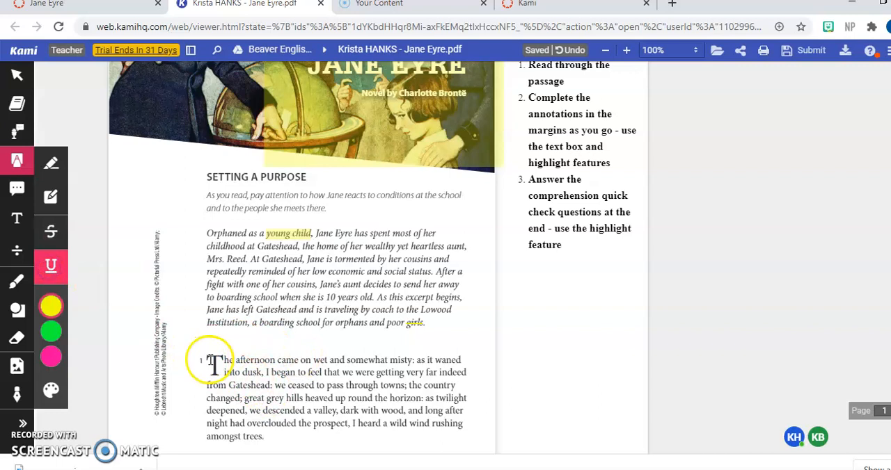
left_click_drag(213, 360, 397, 372)
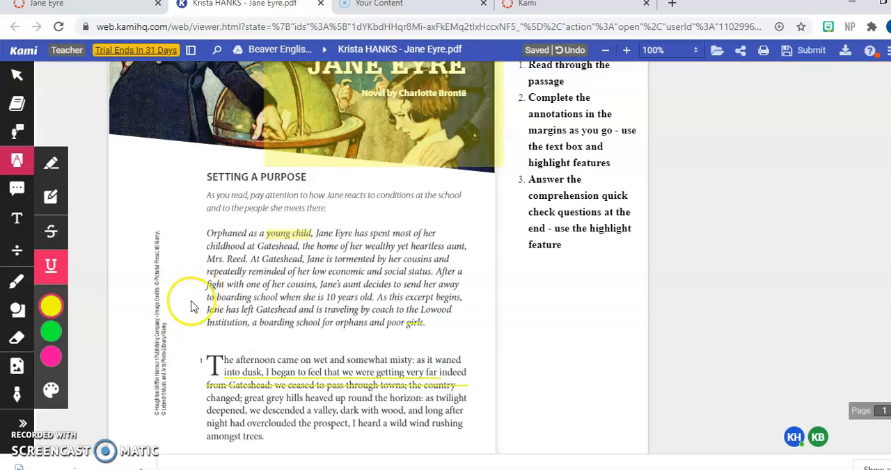
mouse_move(127, 322)
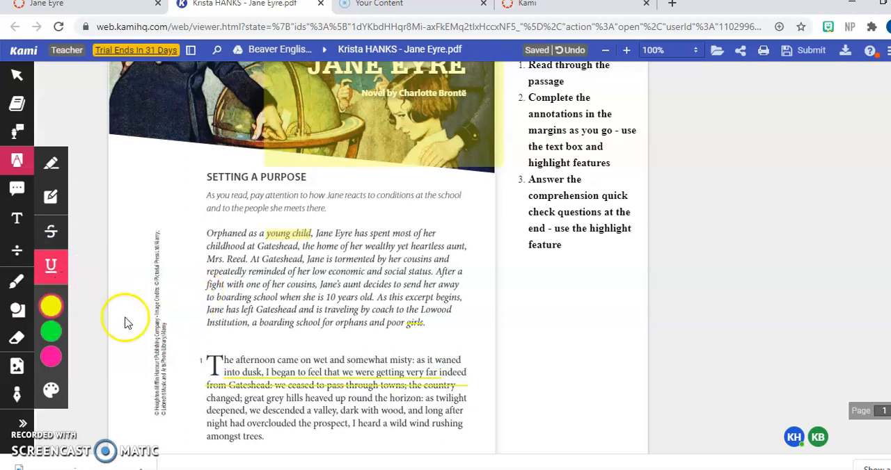
mouse_move(167, 330)
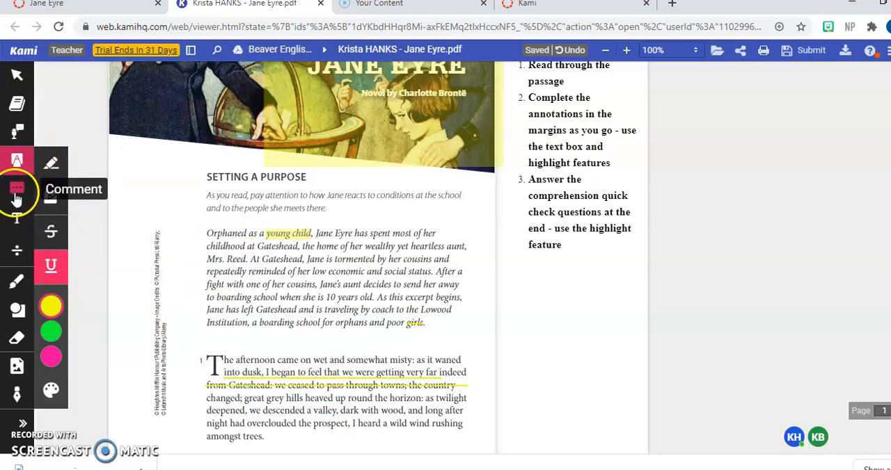
Add a written comment reading 'I don't understand these directions'.
left_click(17, 188)
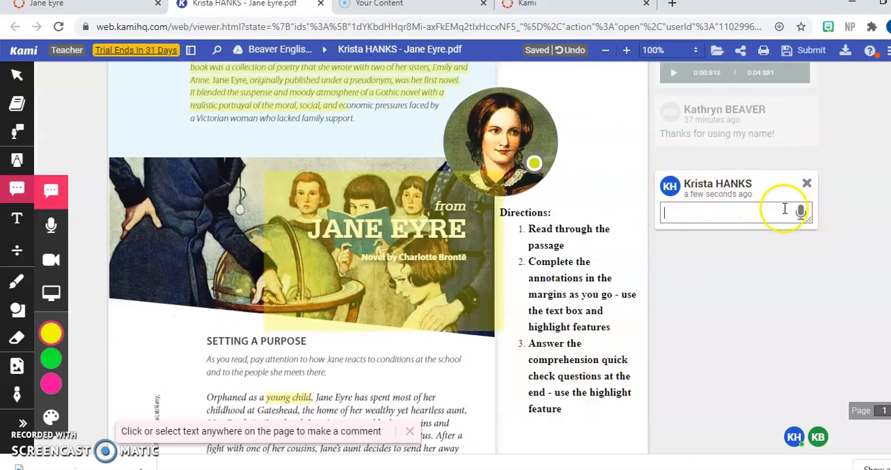
mouse_move(835, 224)
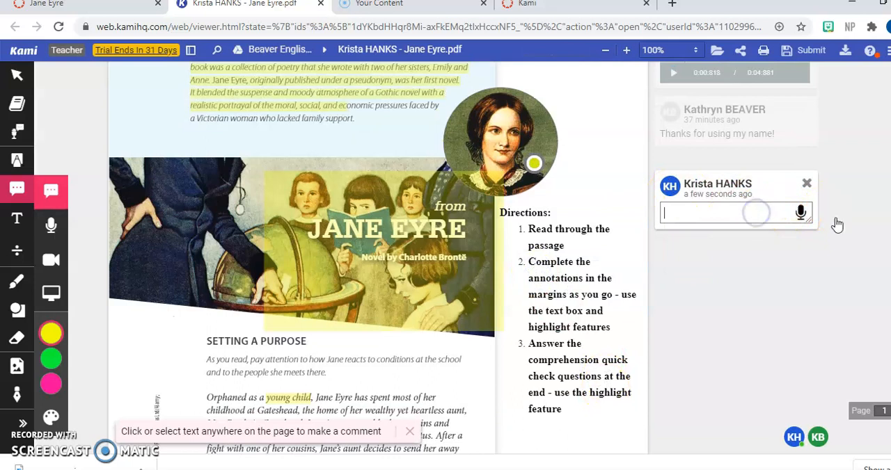
mouse_move(800, 213)
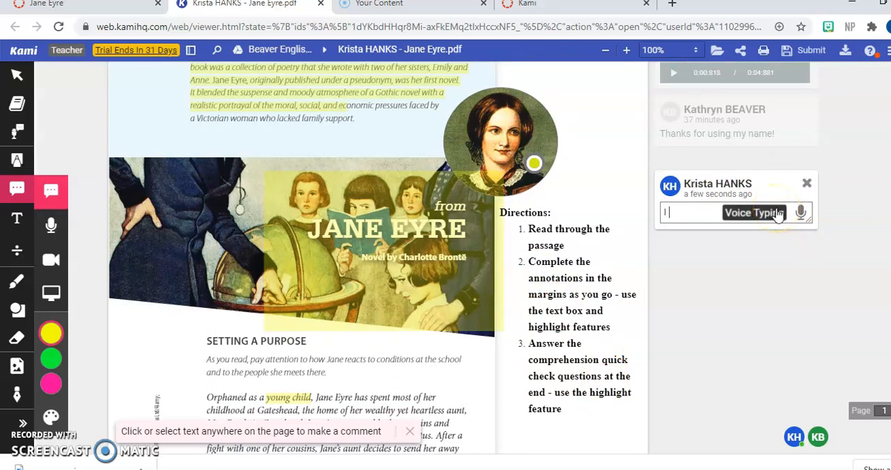
type("I don't understand t")
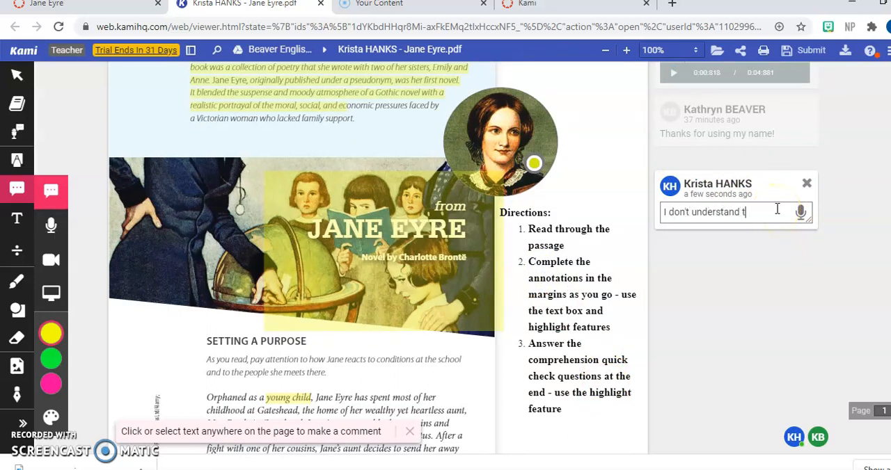
type("hese directions")
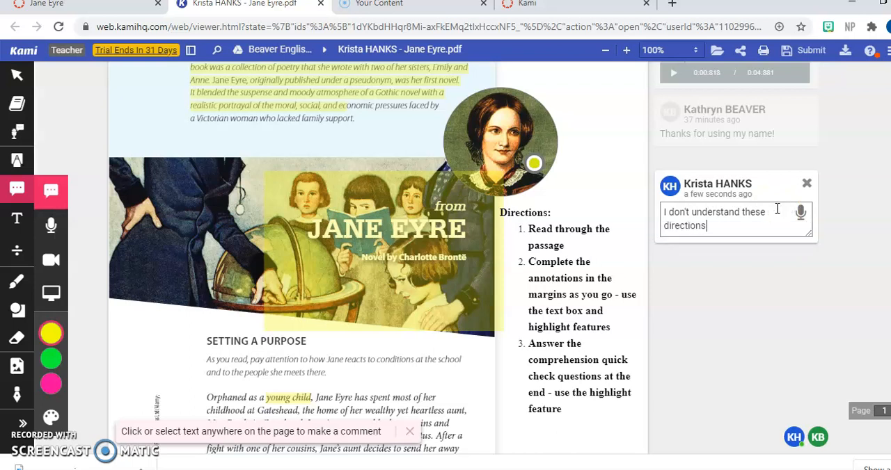
mouse_move(800, 213)
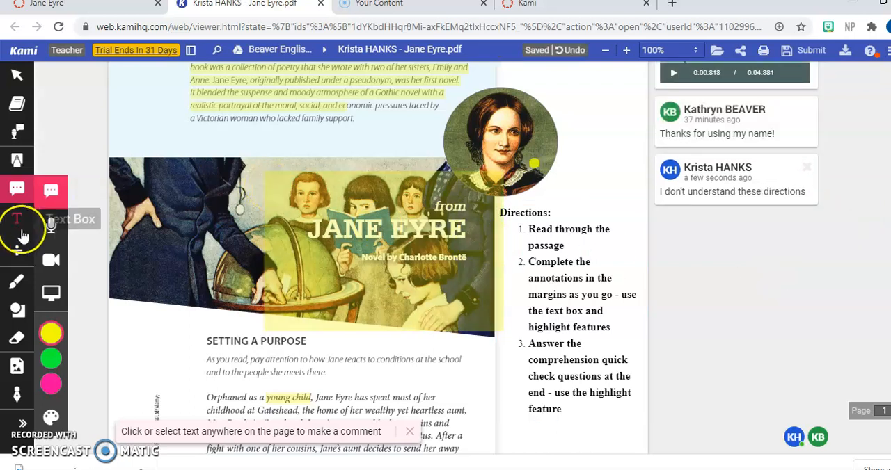
mouse_move(51, 226)
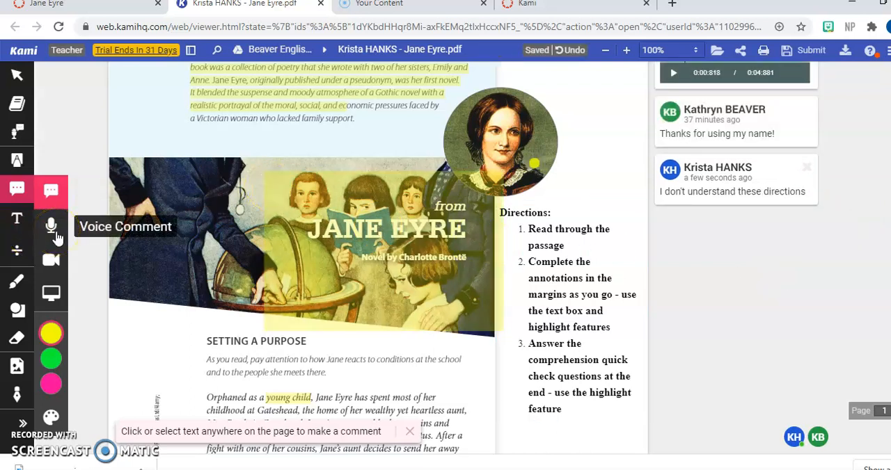
Record an 18-second voice comment on the Directions after allowing microphone access.
left_click(51, 225)
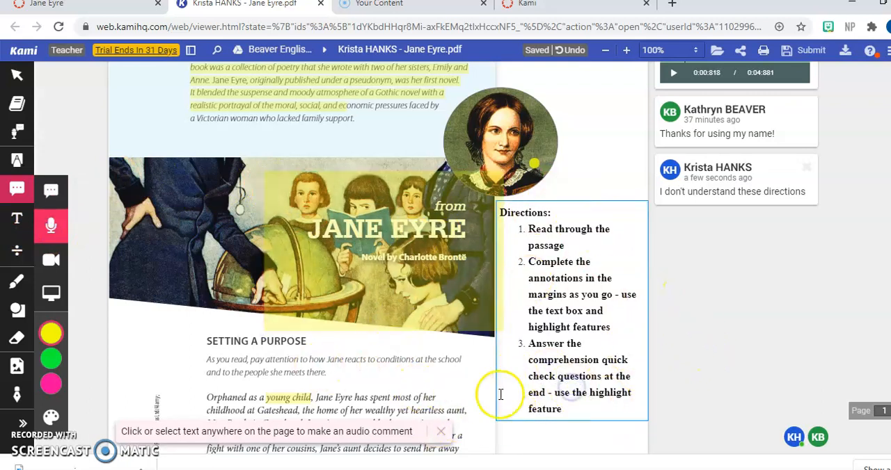
left_click(51, 224)
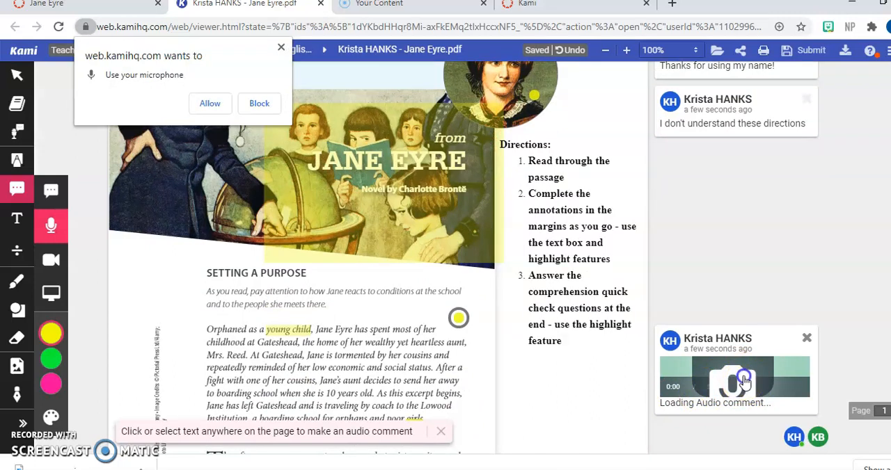
left_click(259, 103)
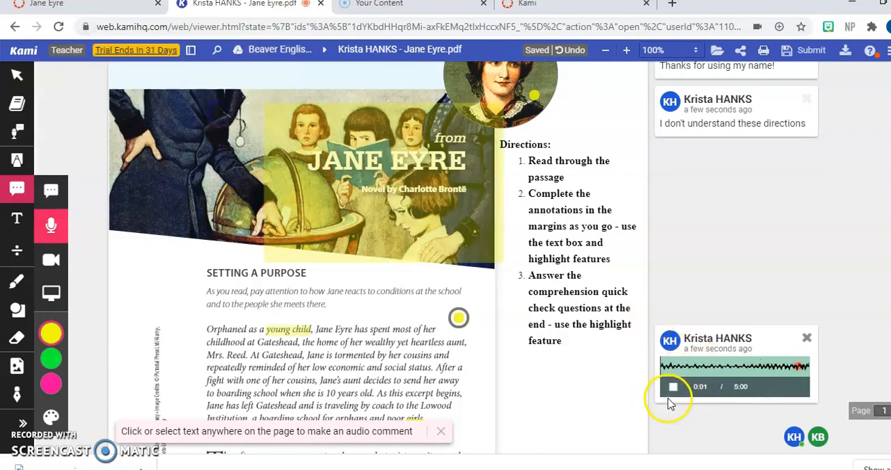
left_click(672, 387)
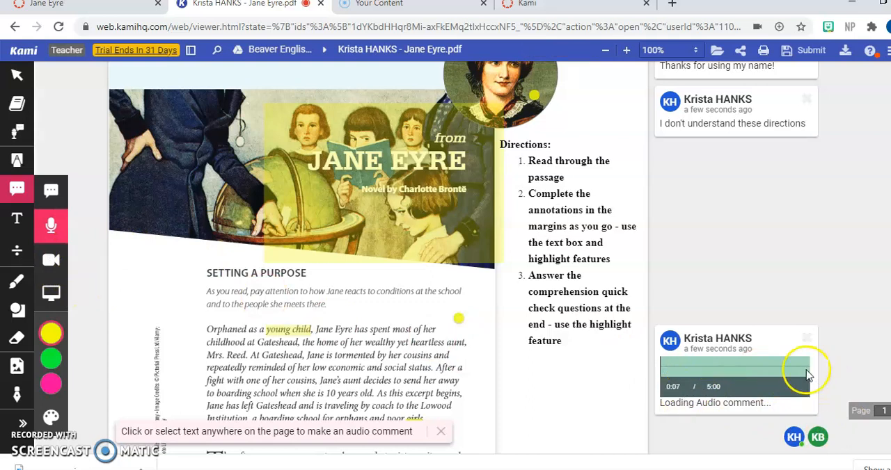
mouse_move(51, 293)
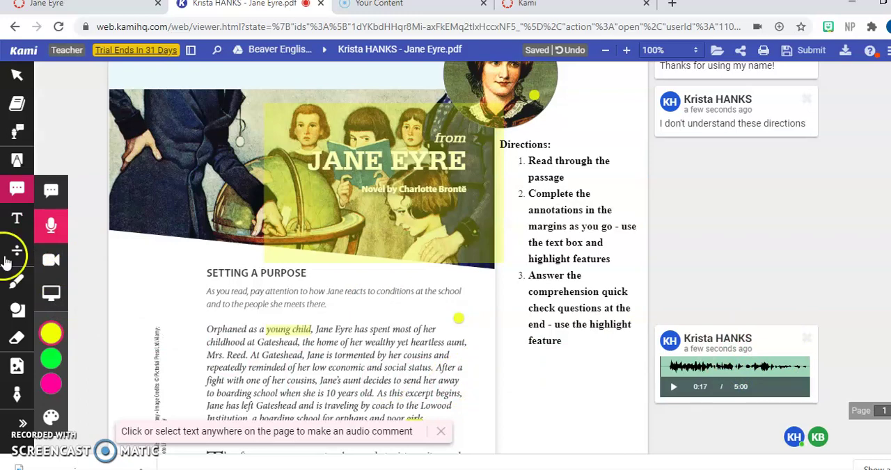
left_click(17, 219)
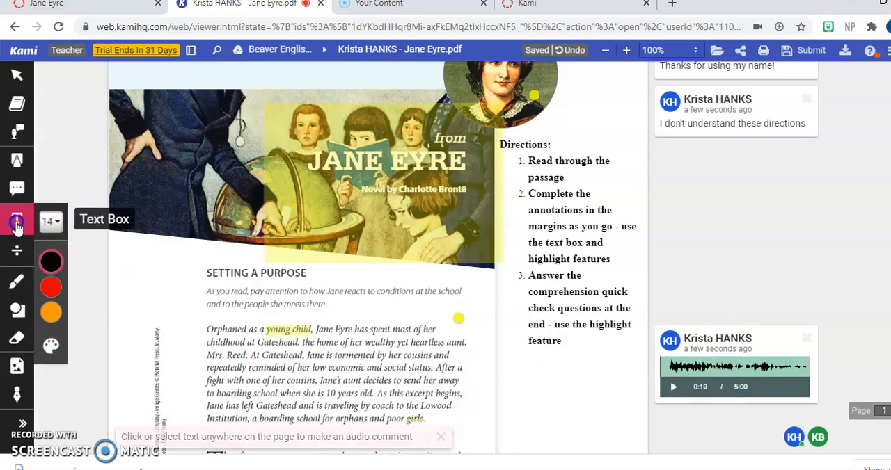
Scroll to page 5 and add a placeholder text box below the Contrasts and Contradictions note.
scroll("down", 3)
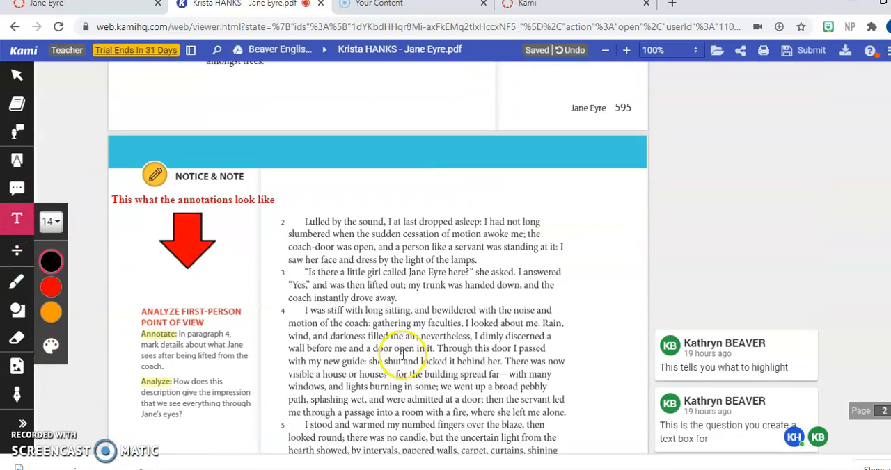
scroll("down", 3)
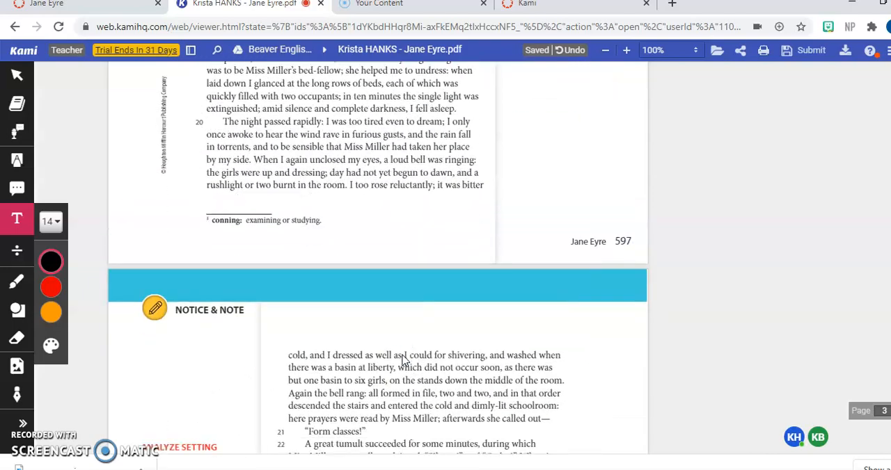
scroll("down", 3)
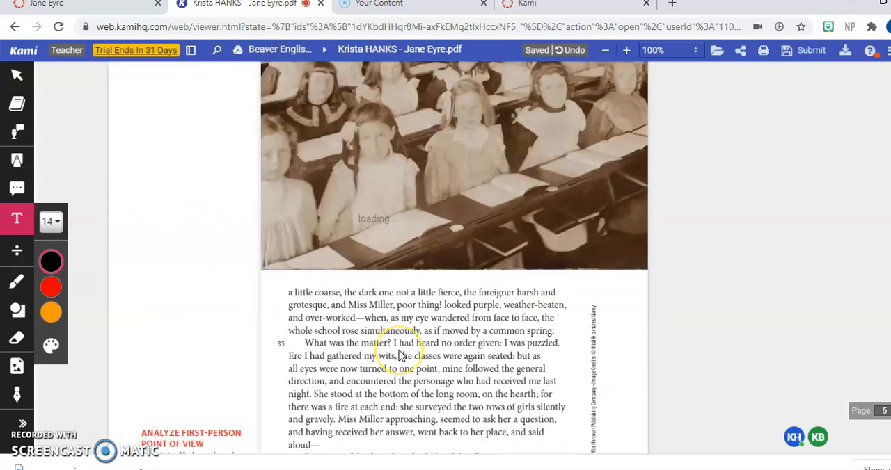
scroll("down", 3)
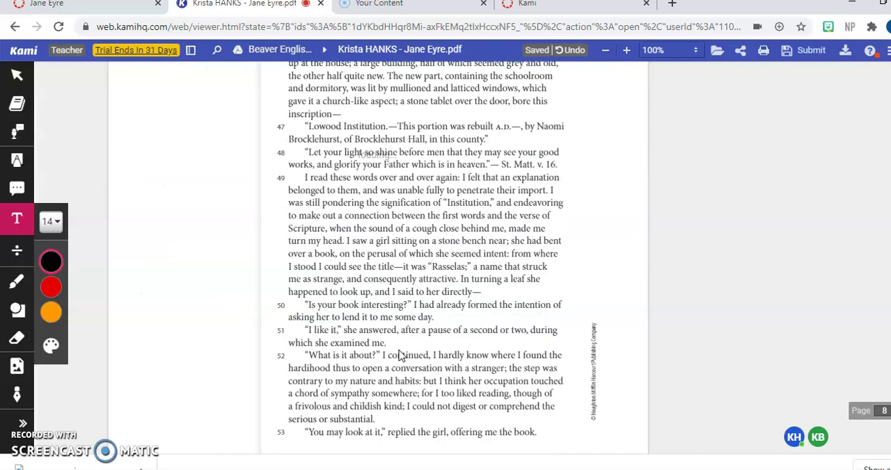
scroll("up", 3)
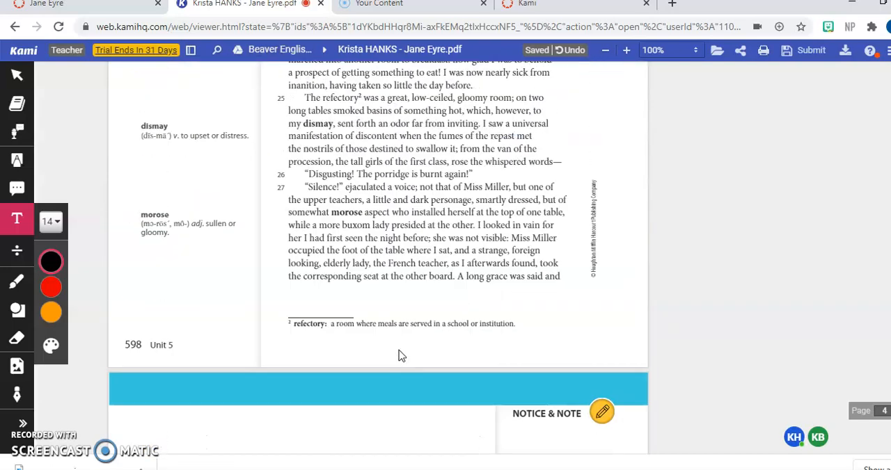
scroll("down", 3)
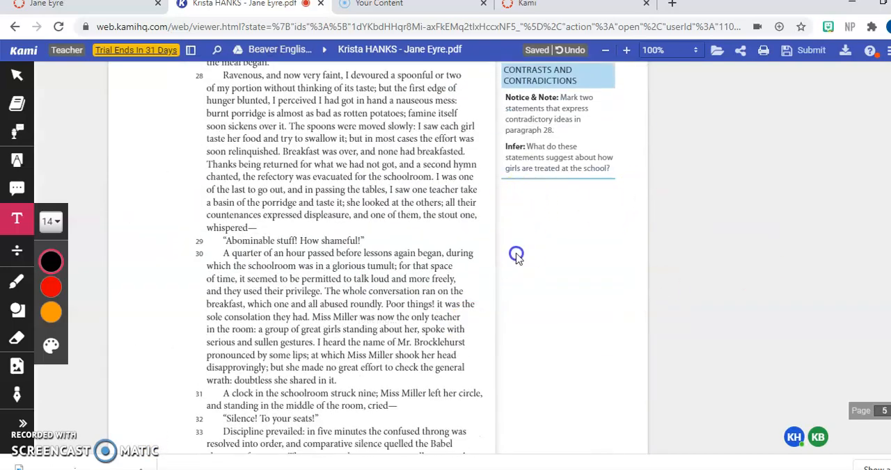
left_click(516, 255)
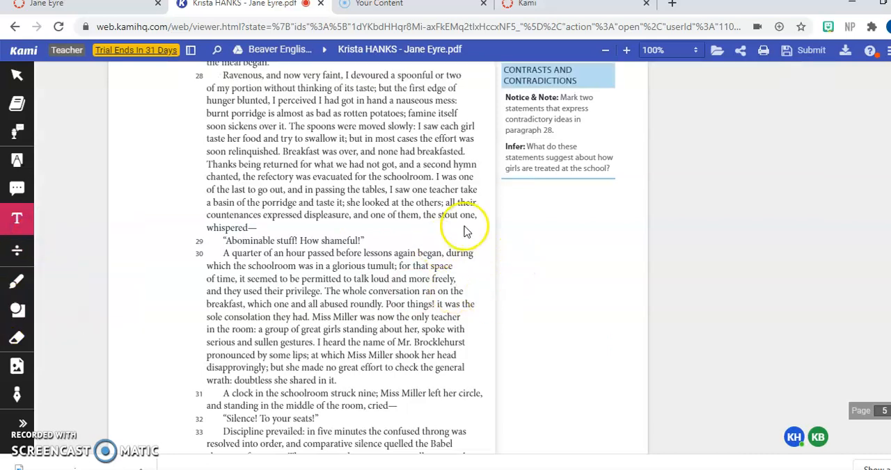
left_click(513, 247)
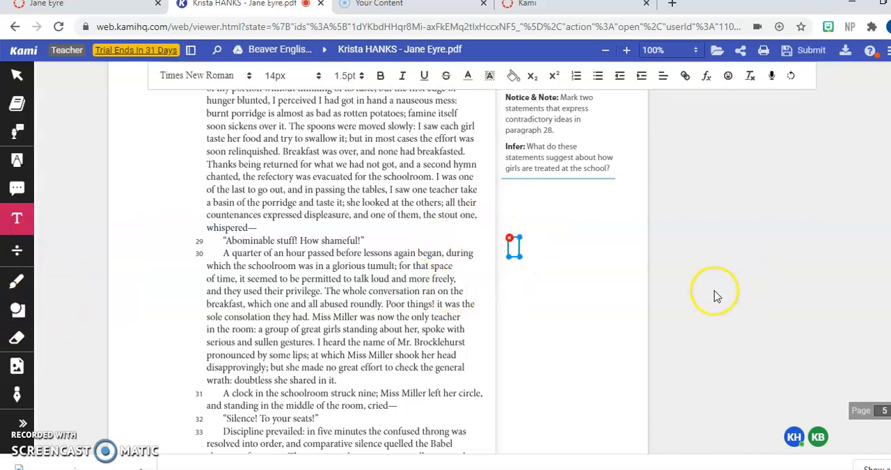
type("mdsk")
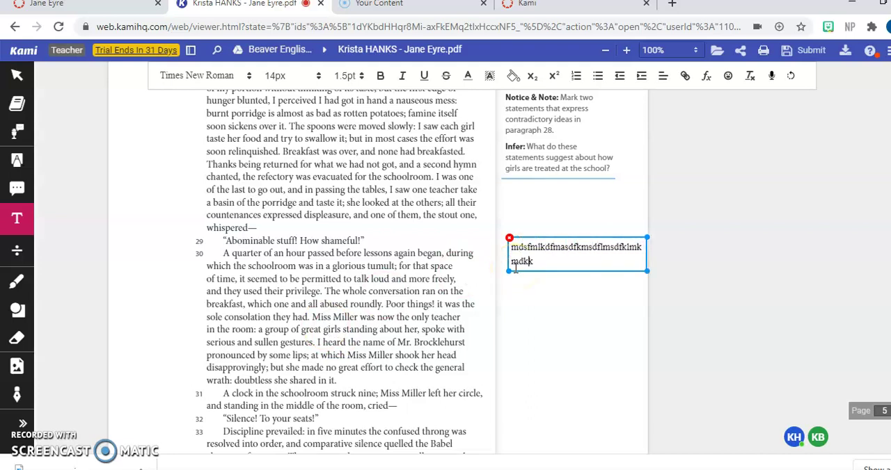
type("mdkfmfmklmsdfklmk")
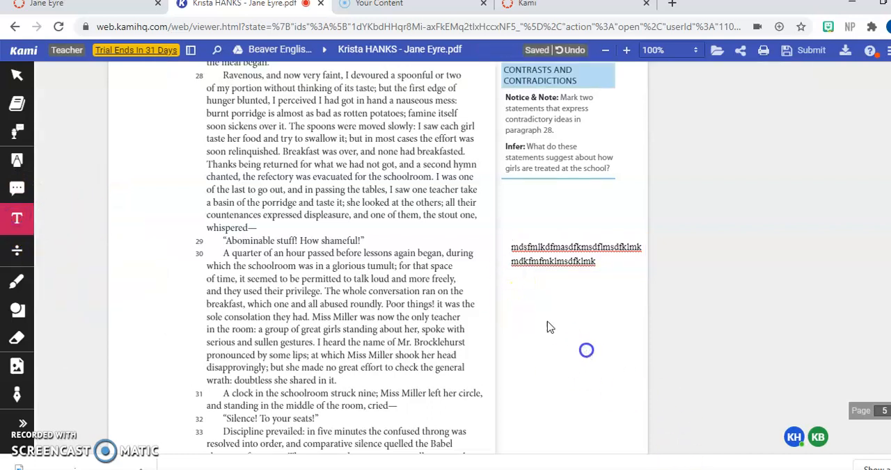
left_click(586, 350)
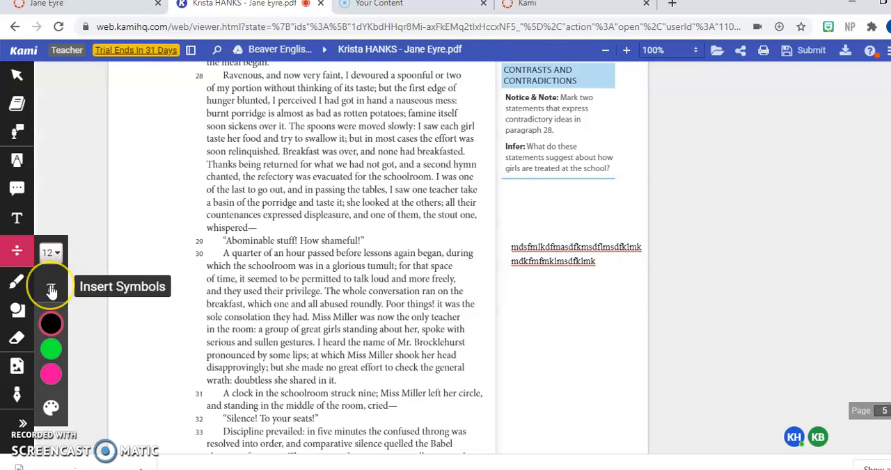
Scroll through the Insert Symbols palette, then select the freehand Drawing tool.
left_click(52, 288)
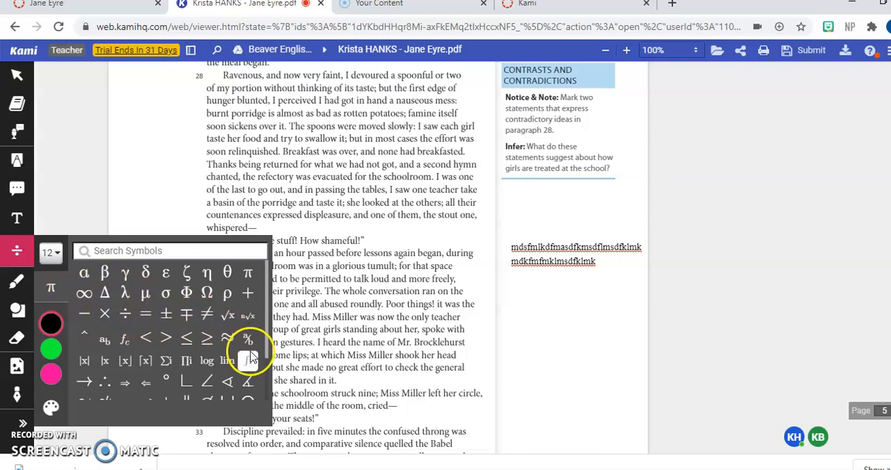
mouse_move(248, 338)
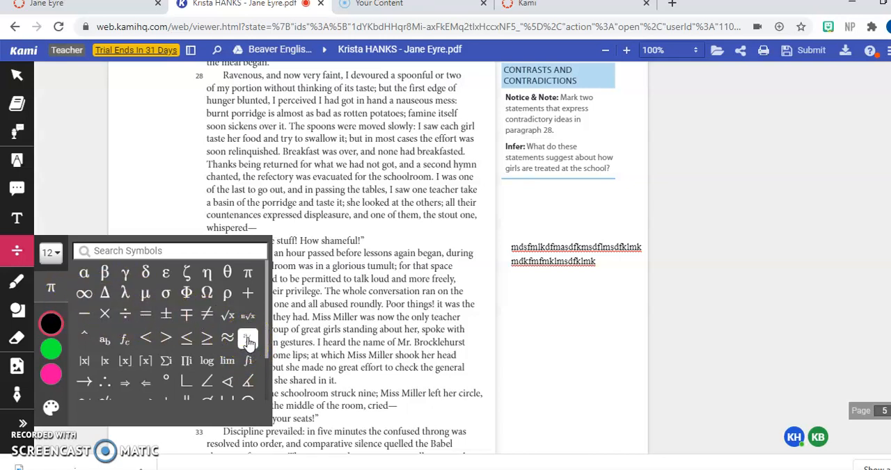
scroll("down", 3)
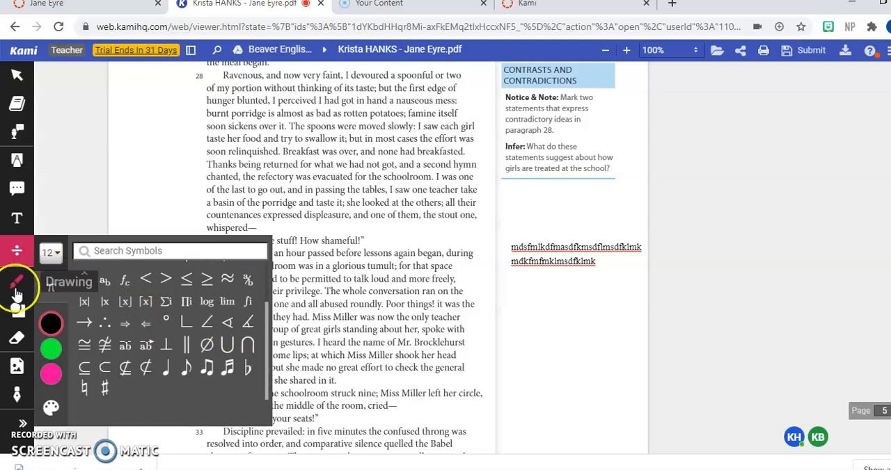
left_click(17, 282)
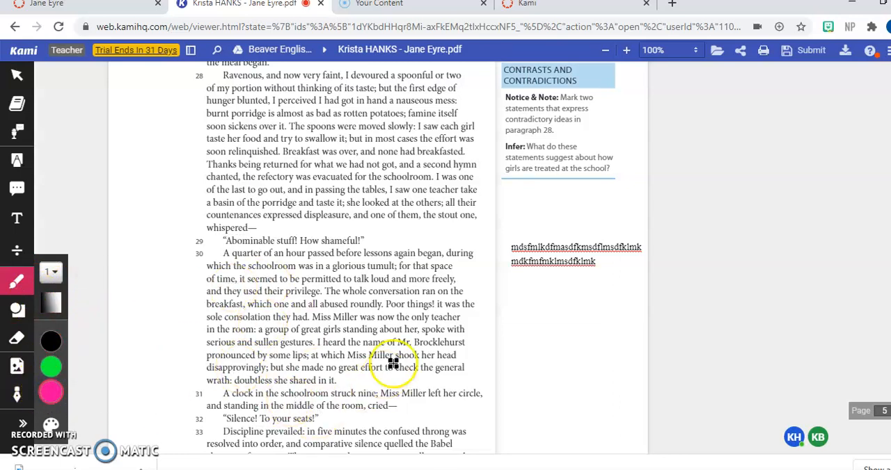
mouse_move(521, 380)
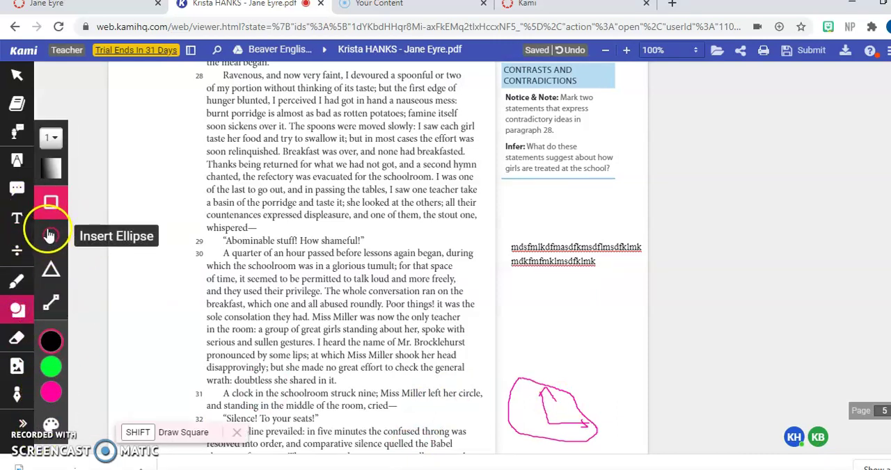
Draw an ellipse in page 5's right margin below the typed note.
left_click(51, 235)
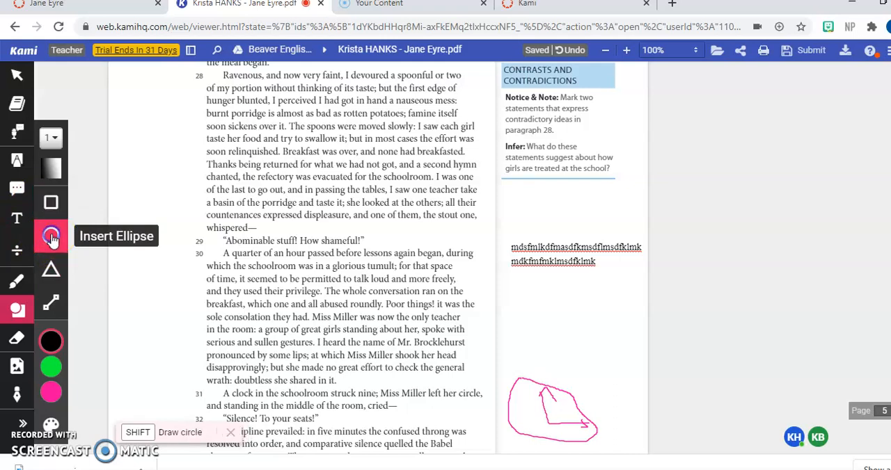
left_click_drag(539, 303, 577, 365)
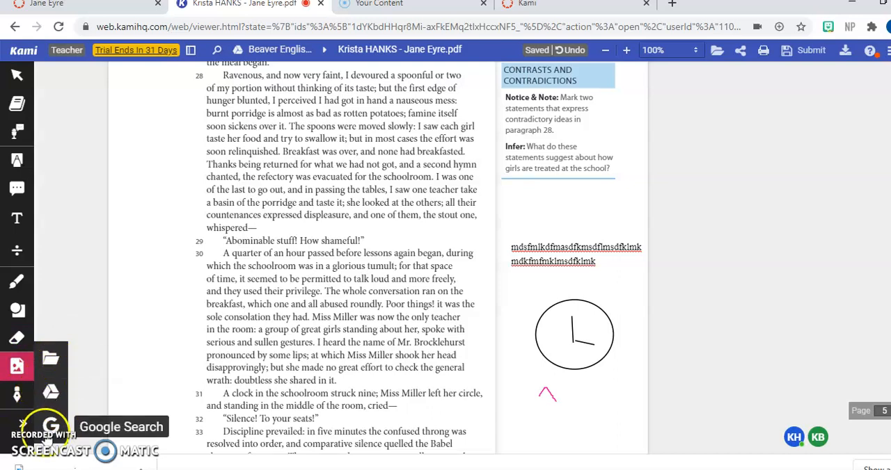
Insert the first Google Image result for 'clock' onto page 5 and shrink it.
left_click(50, 427)
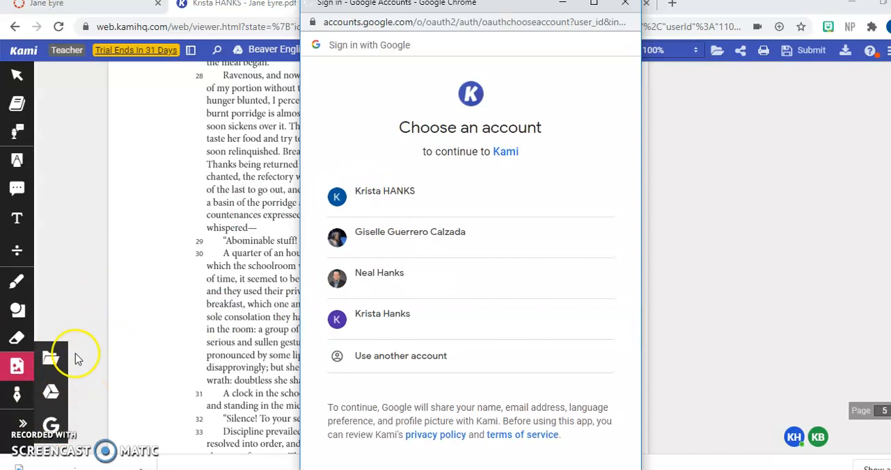
mouse_move(51, 392)
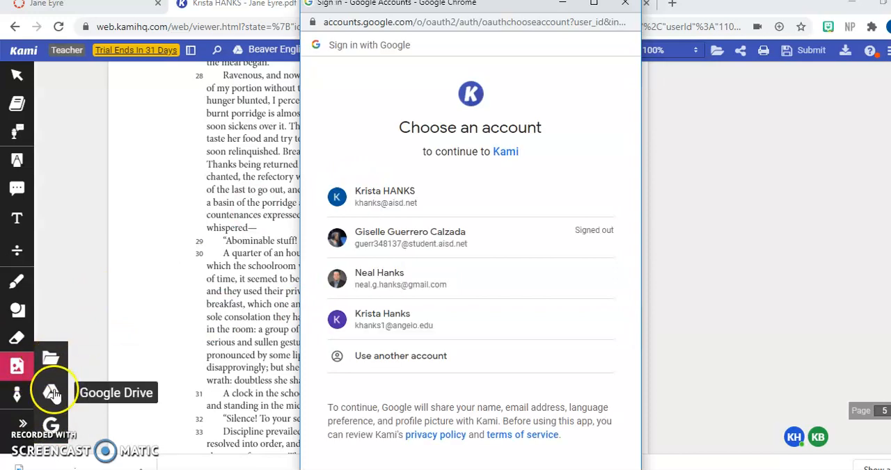
mouse_move(52, 426)
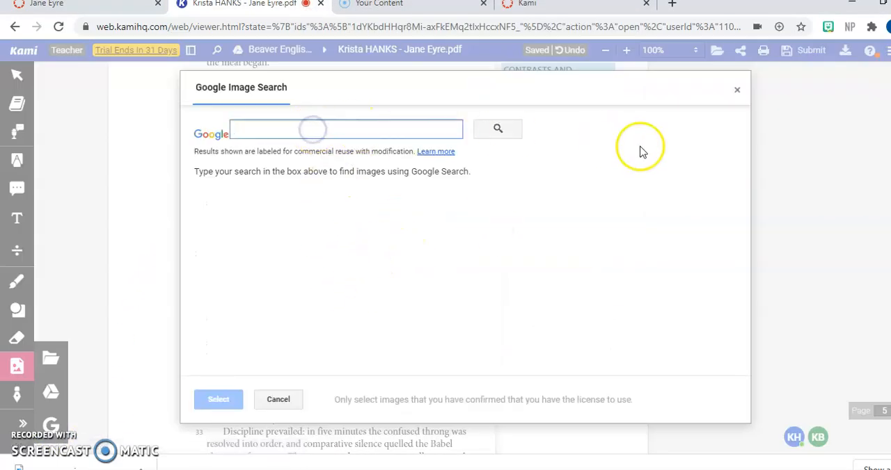
type("clock")
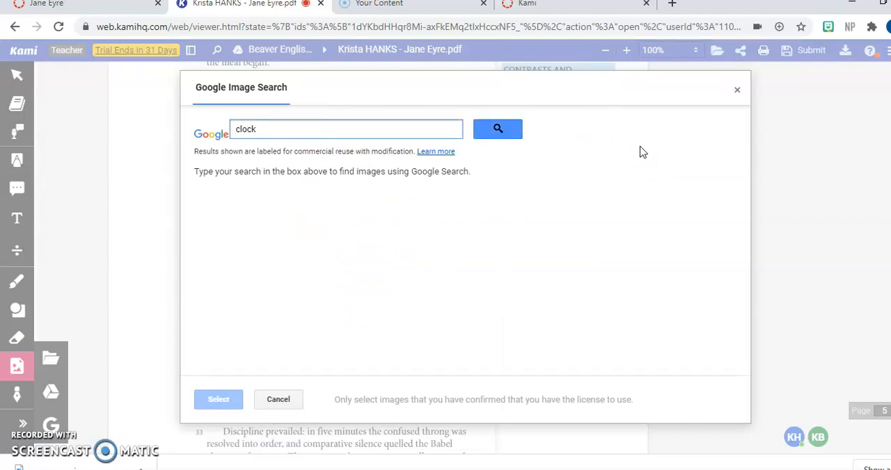
left_click(497, 129)
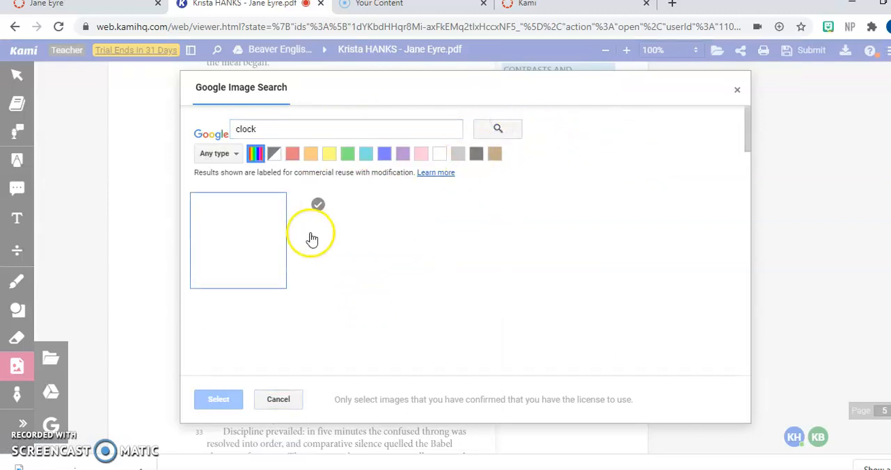
left_click(498, 129)
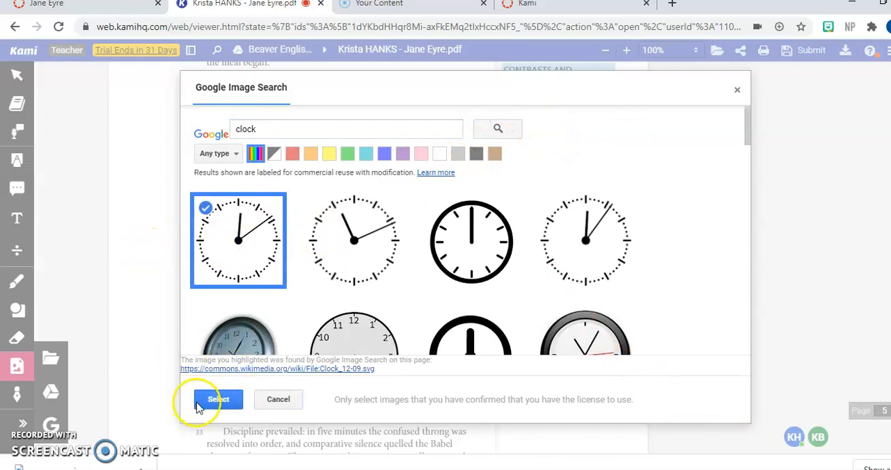
left_click(218, 399)
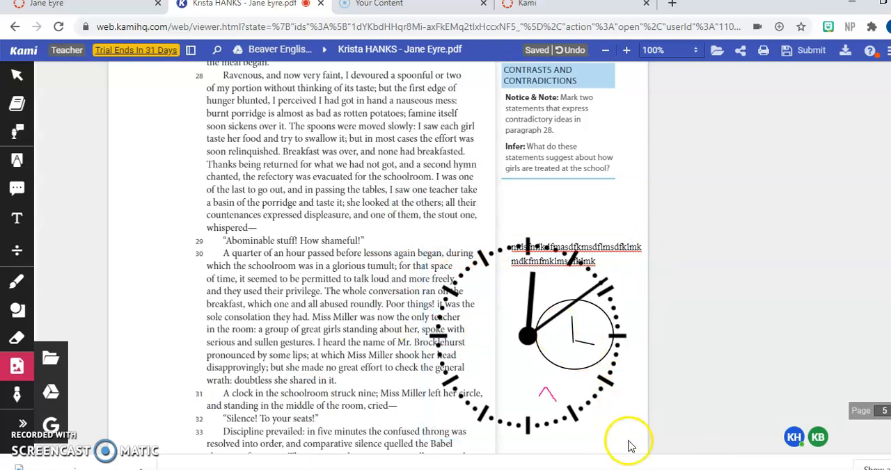
left_click(570, 334)
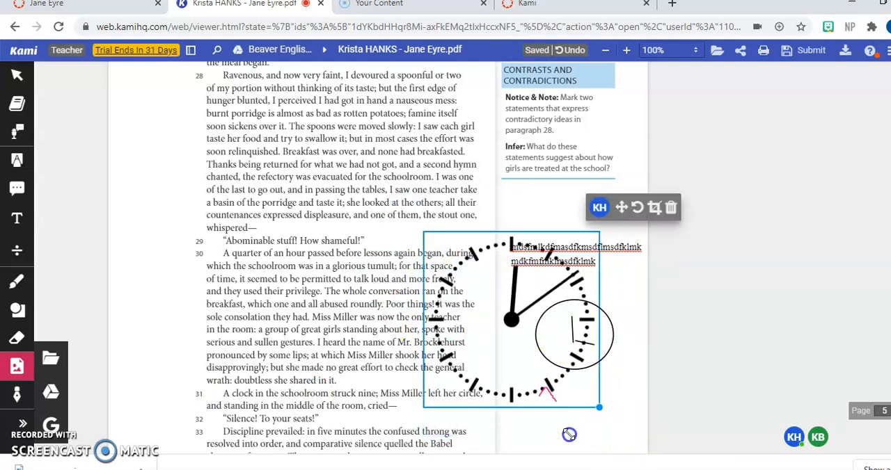
left_click_drag(513, 320, 587, 407)
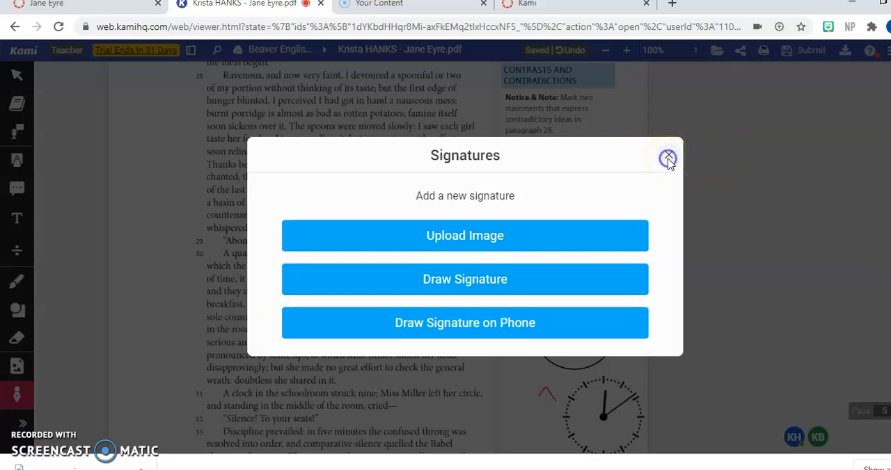
Dismiss the Signatures window without signing and scroll back to page 1.
left_click(667, 156)
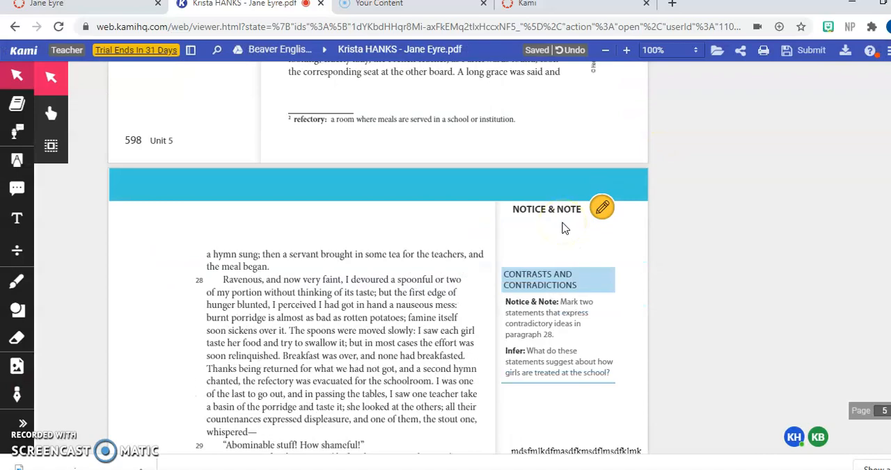
scroll("up", 3)
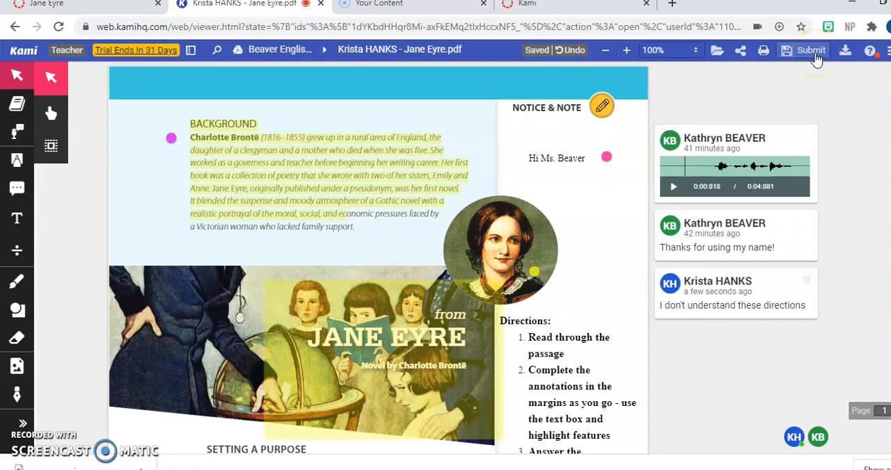
Submit the Jane Eyre assignment and confirm until it shows Done.
left_click(811, 50)
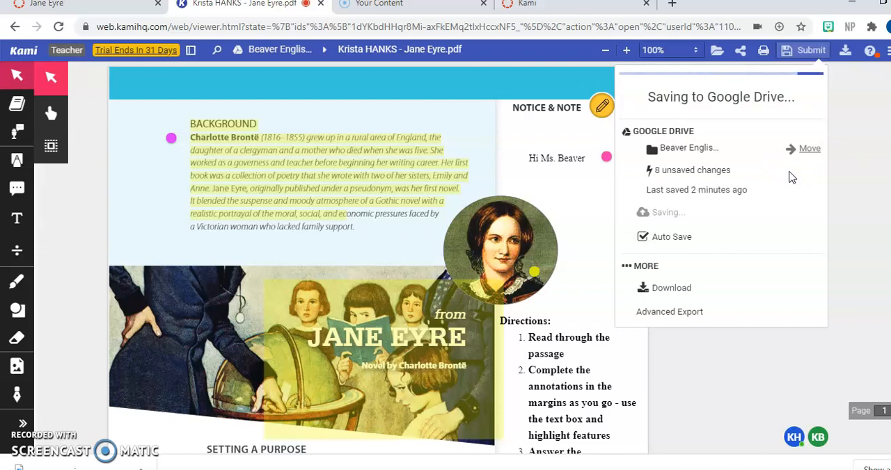
left_click(811, 50)
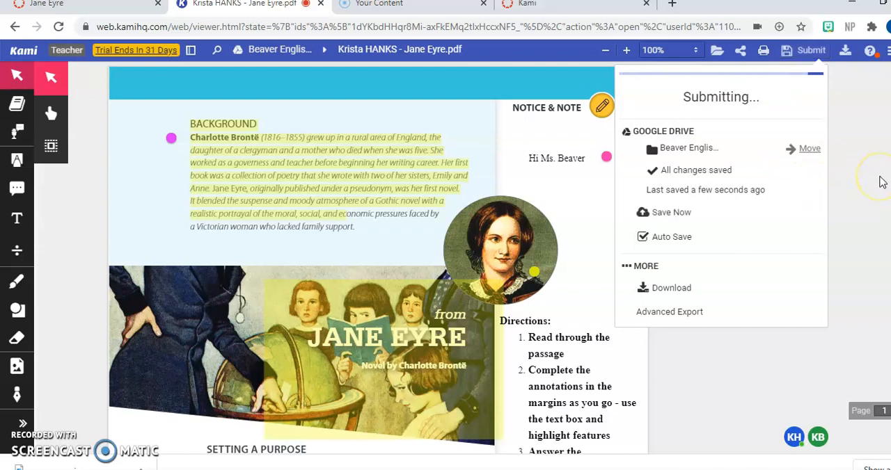
left_click(811, 50)
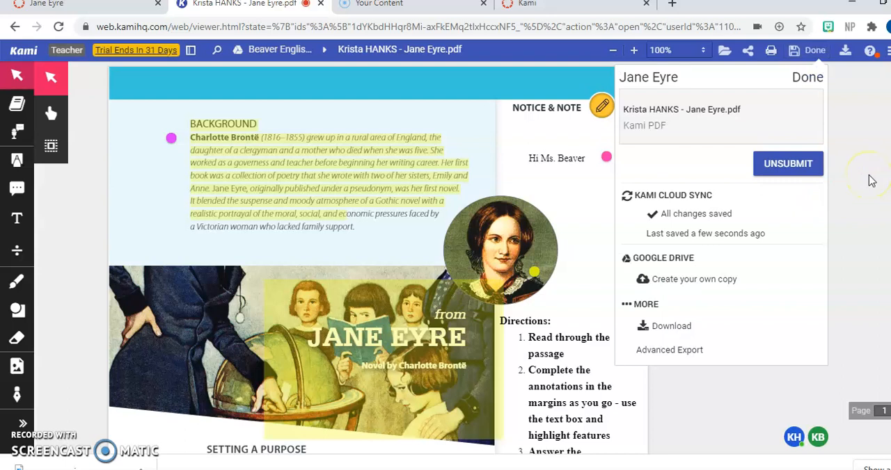
mouse_move(842, 129)
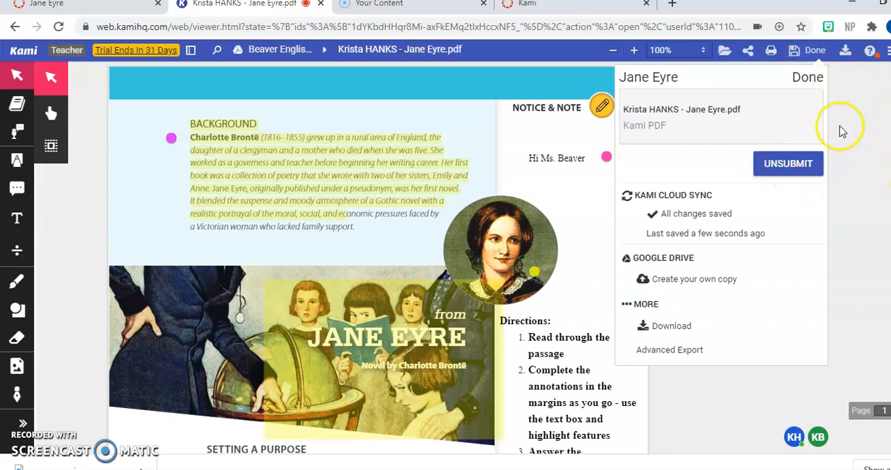
mouse_move(755, 94)
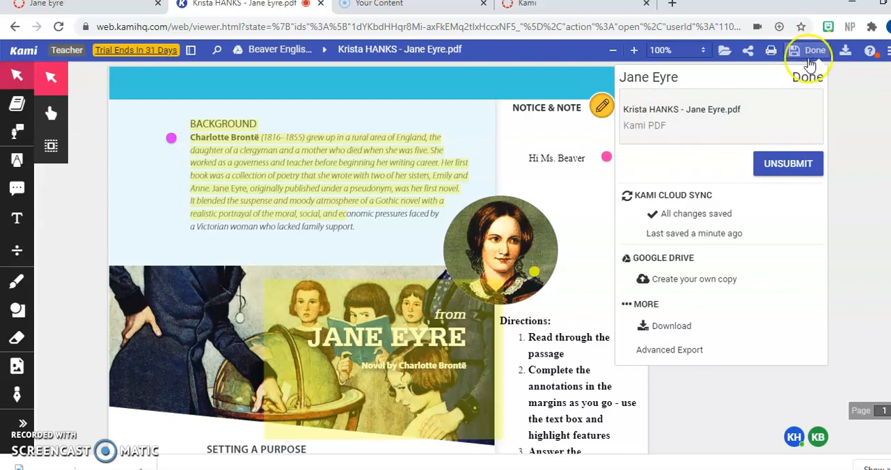
mouse_move(793, 50)
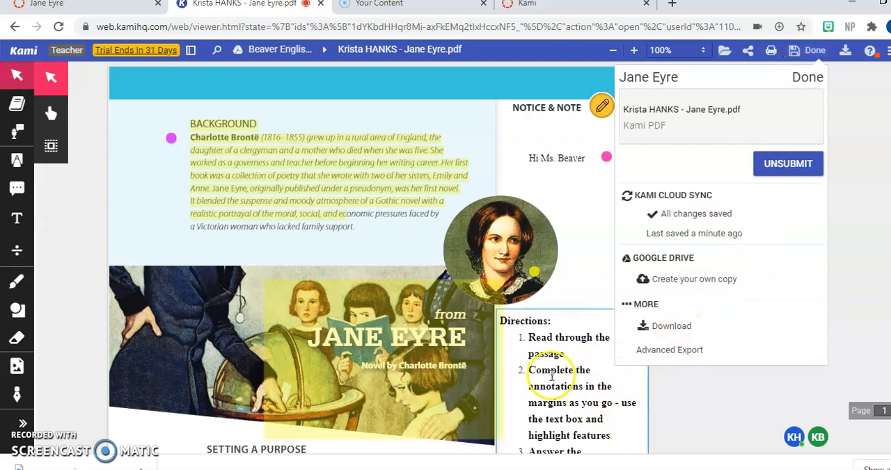
mouse_move(600, 189)
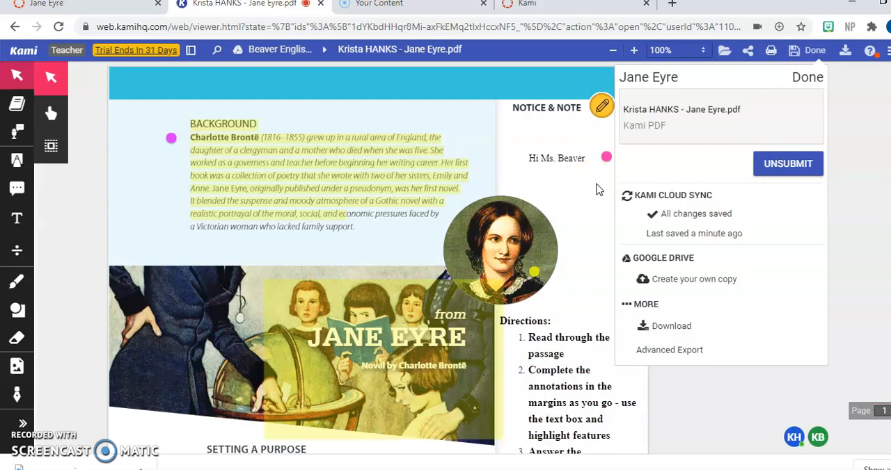
mouse_move(727, 129)
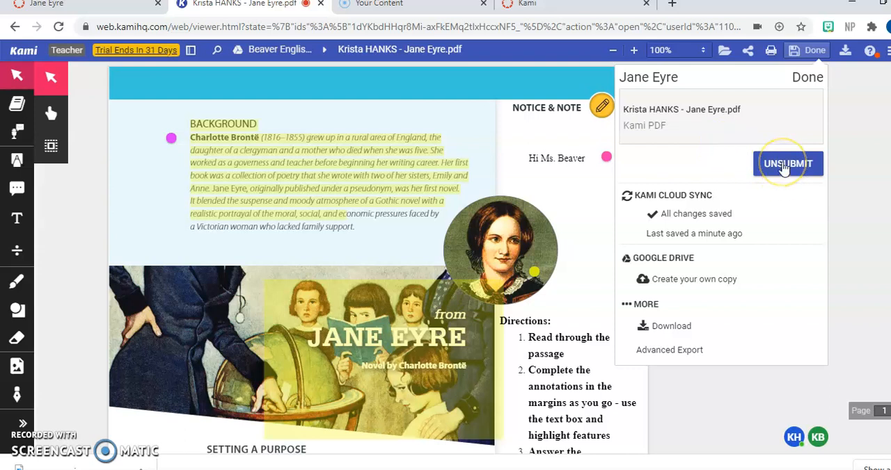
Unsubmit the Jane Eyre PDF and save the latest changes to Google Drive.
left_click(787, 163)
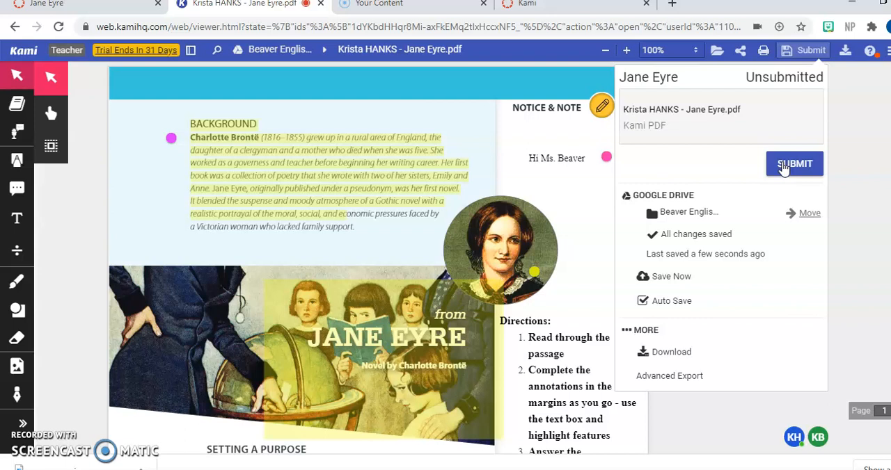
mouse_move(553, 119)
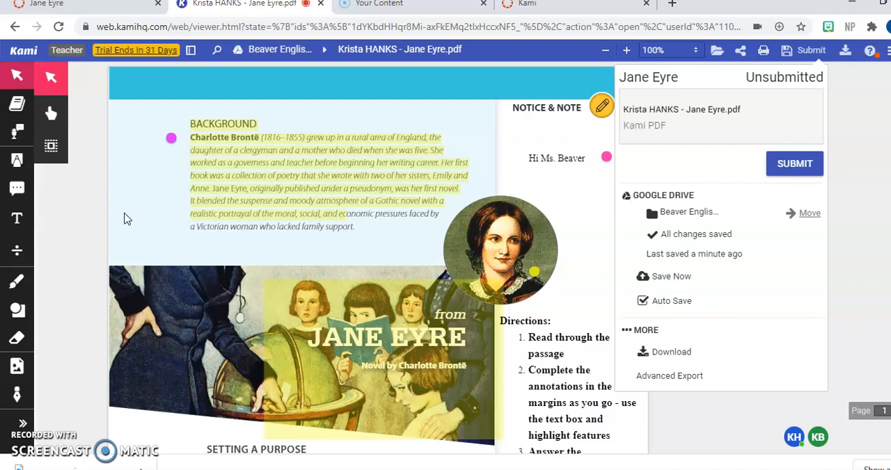
mouse_move(684, 199)
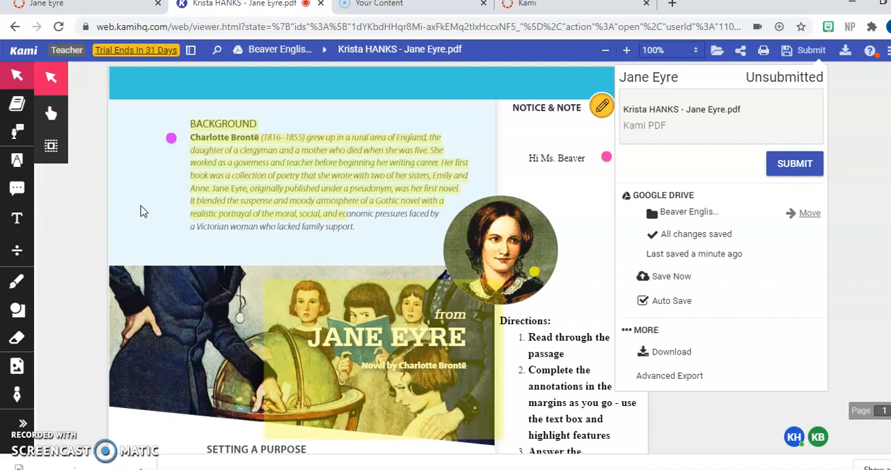
left_click(670, 276)
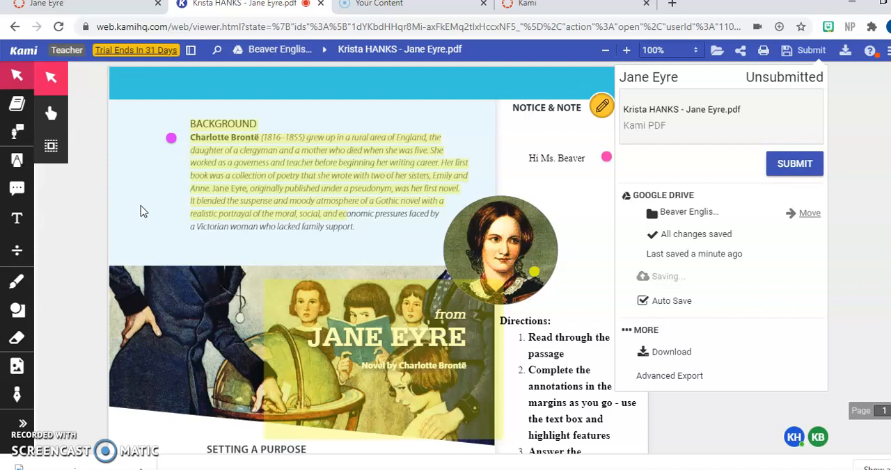